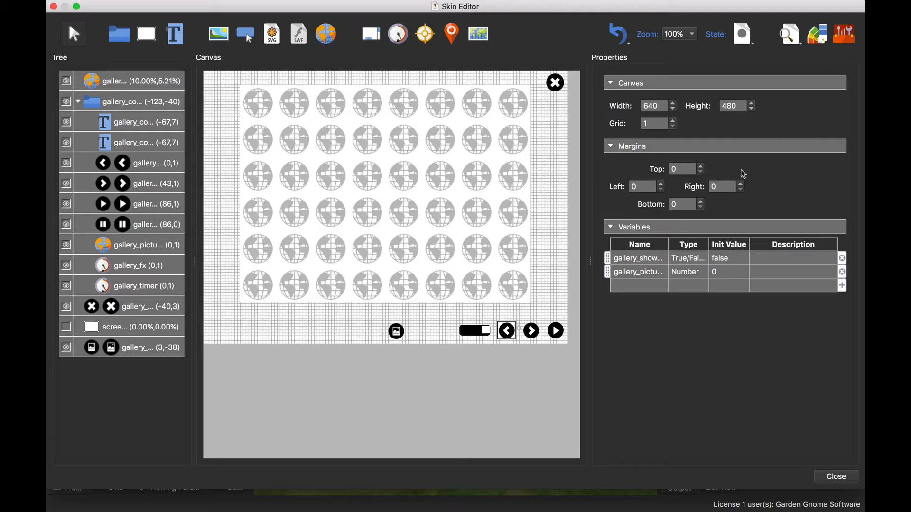
mouse_move(215, 165)
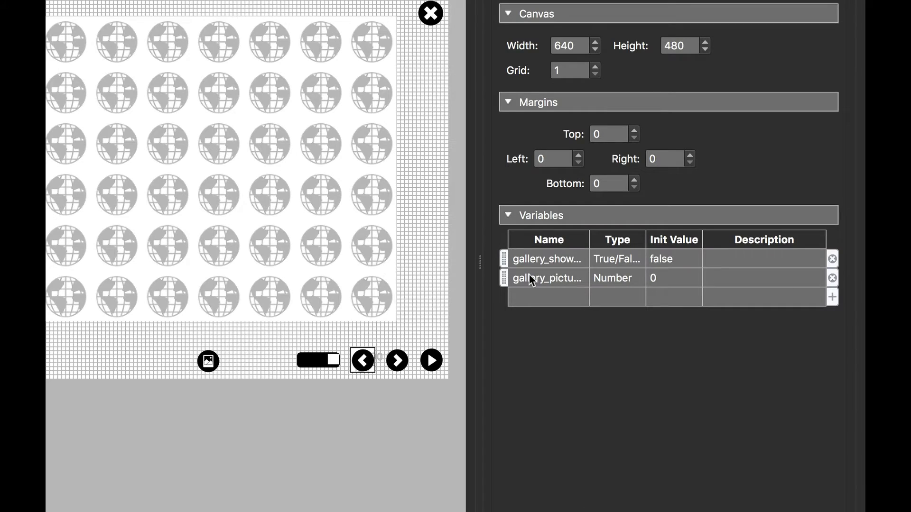
mouse_move(639, 288)
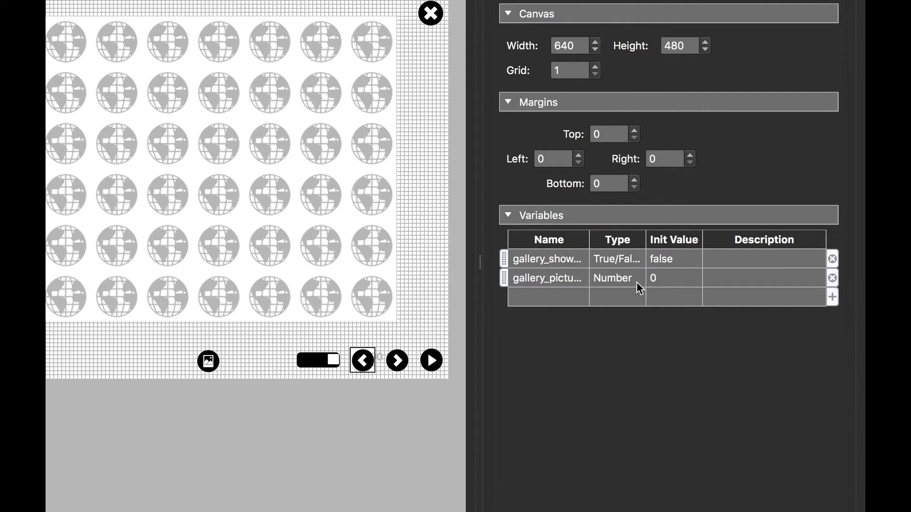
mouse_move(668, 288)
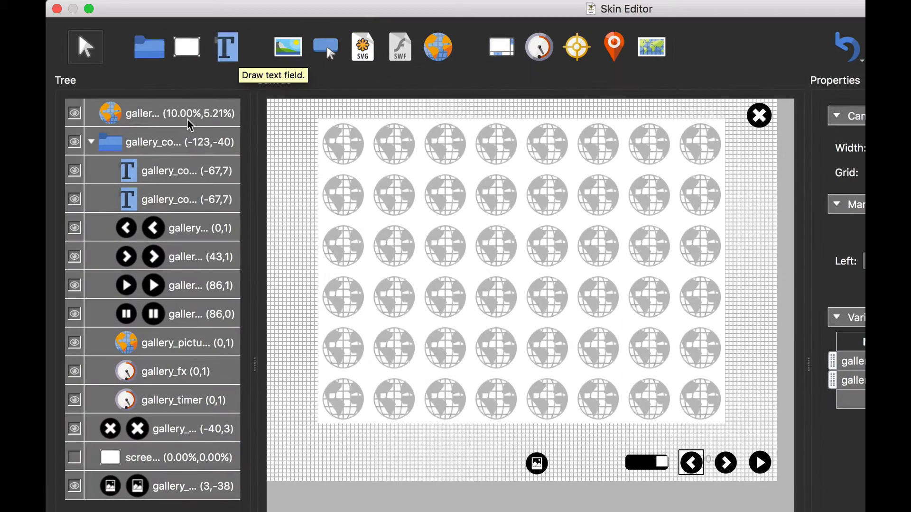
Step: Select the gallery image and reach the end of its External URL logic entries (img_00–img_14)
left_click(181, 113)
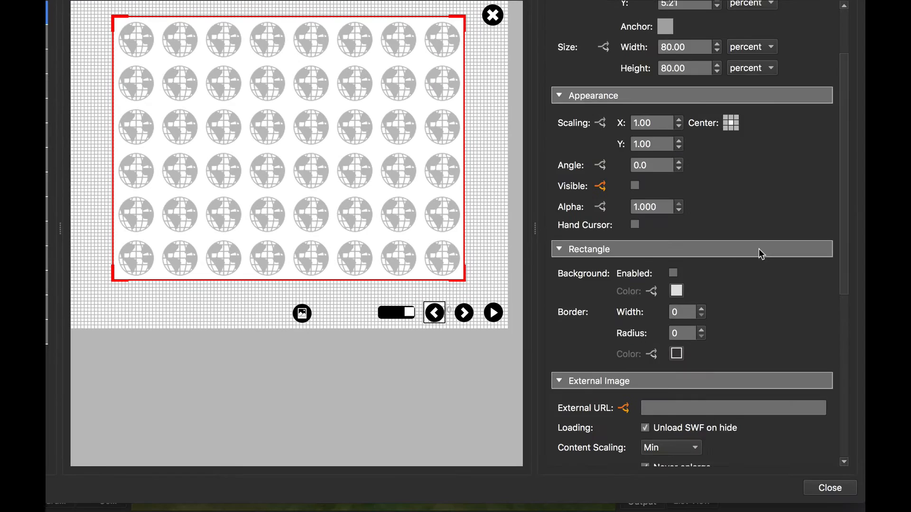
scroll("down", 3)
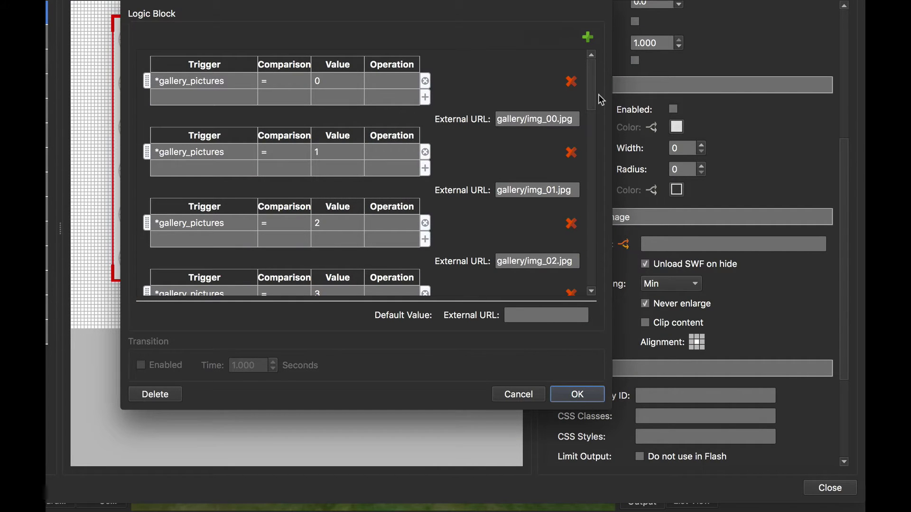
mouse_move(591, 93)
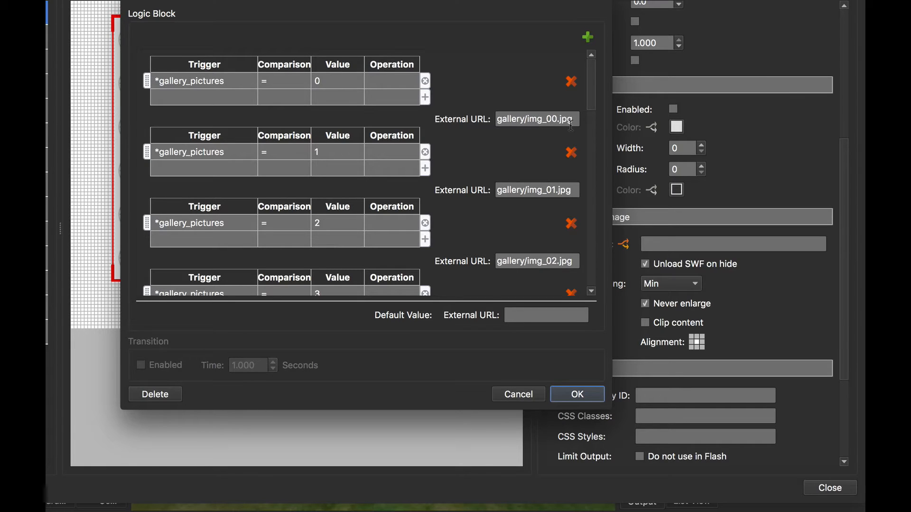
mouse_move(506, 122)
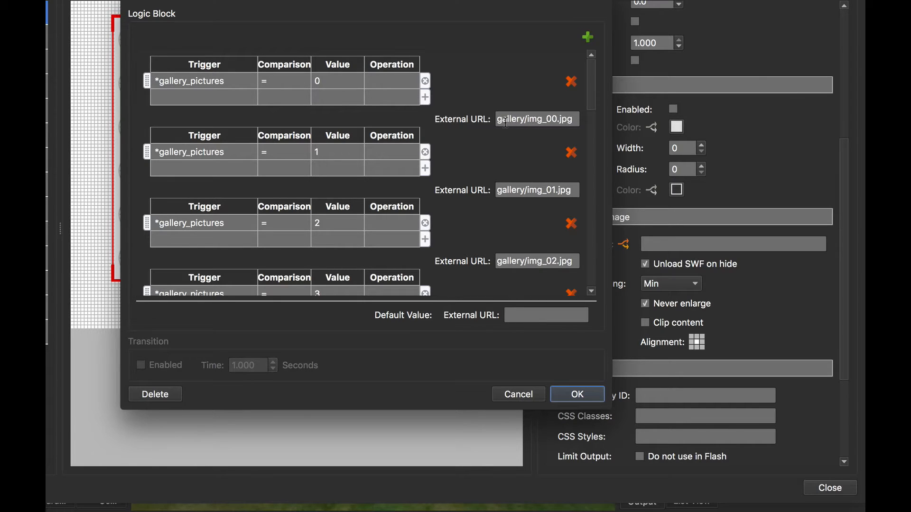
scroll("down", 3)
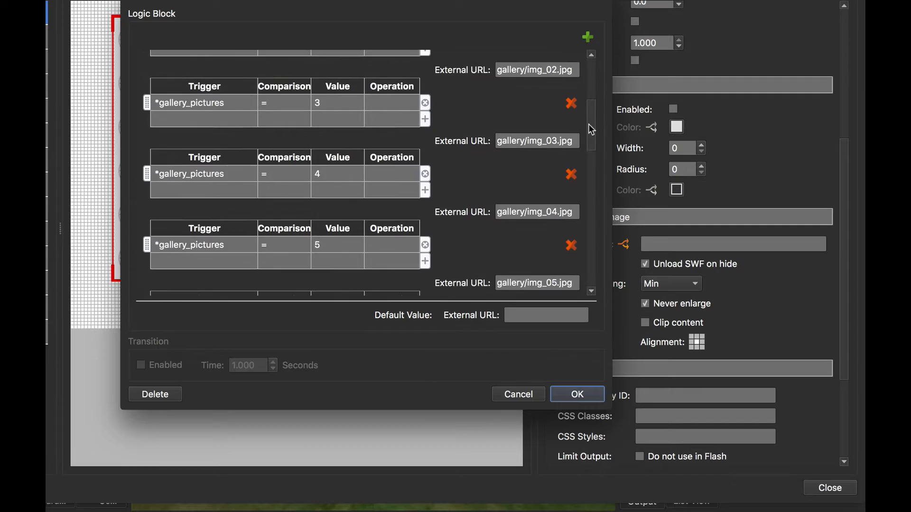
scroll("down", 3)
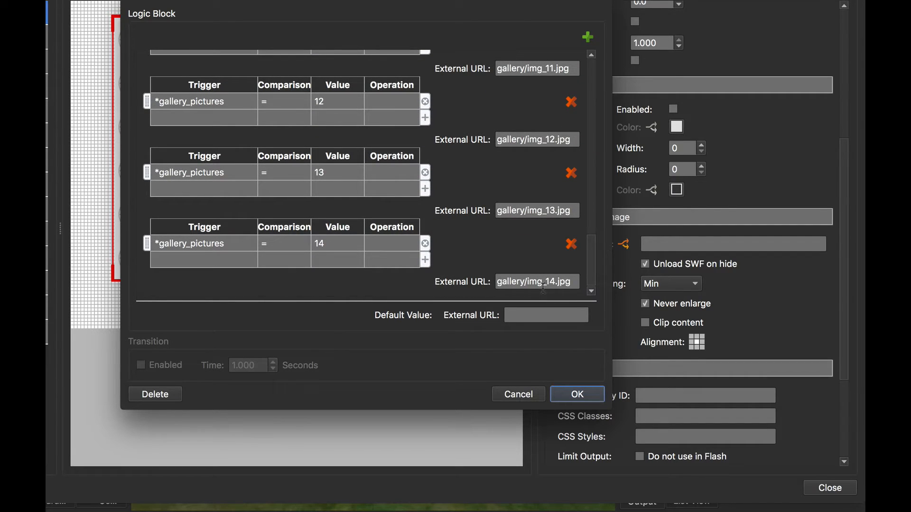
mouse_move(552, 293)
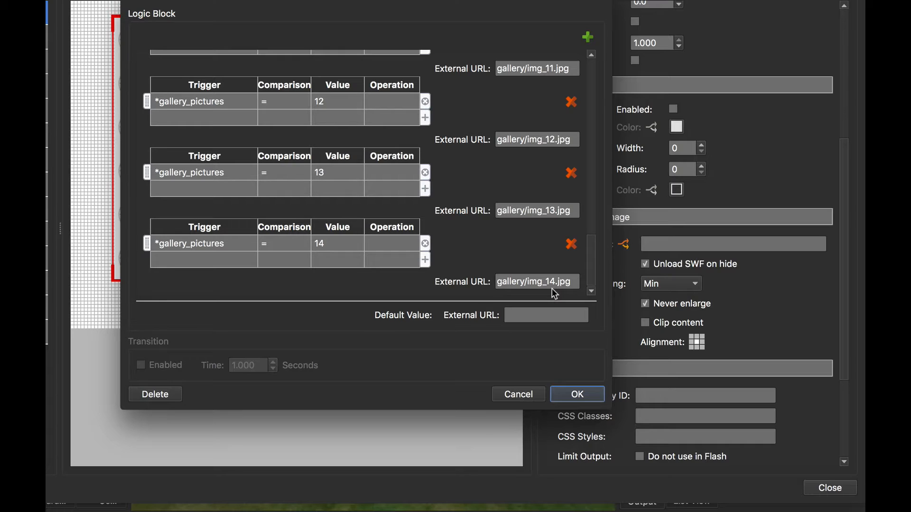
mouse_move(605, 41)
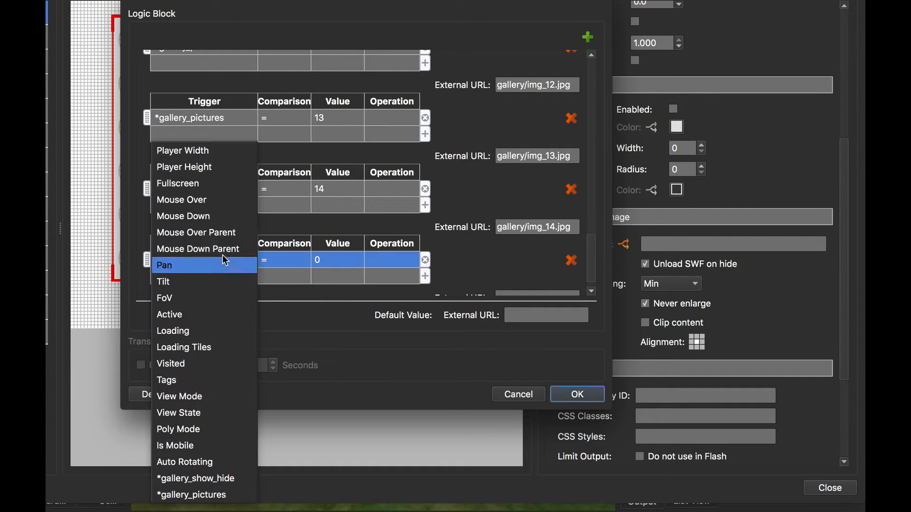
Step: Map gallery_pictures value 15 to gallery/img_15.jpg and confirm the logic block
left_click(190, 260)
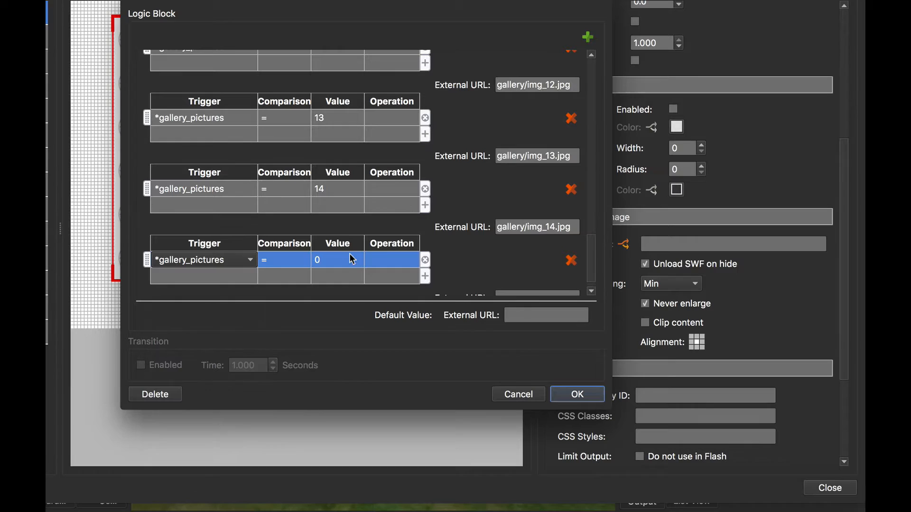
type("15")
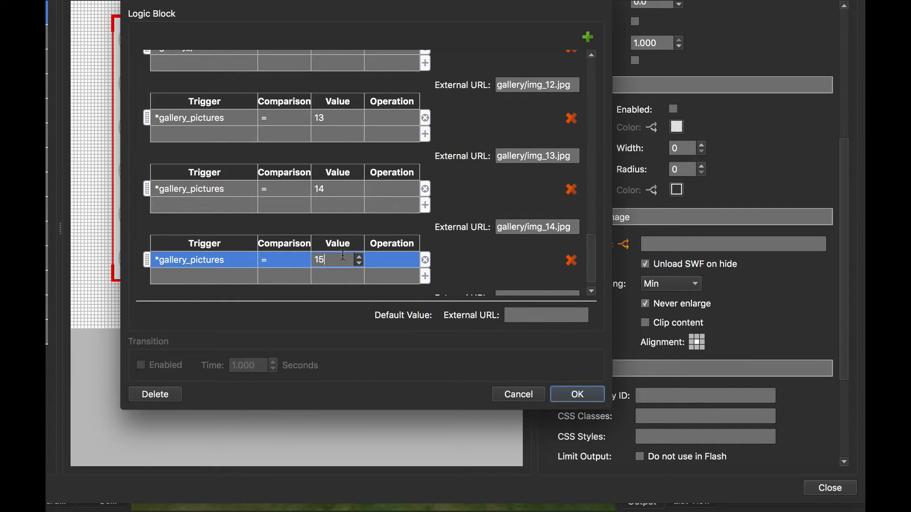
left_click(536, 227)
type("gallery/img_15.jpg")
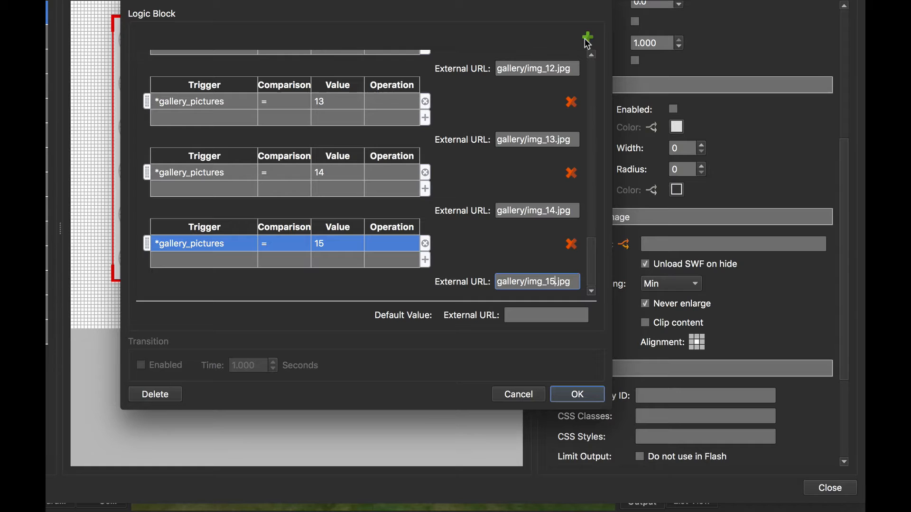
mouse_move(281, 271)
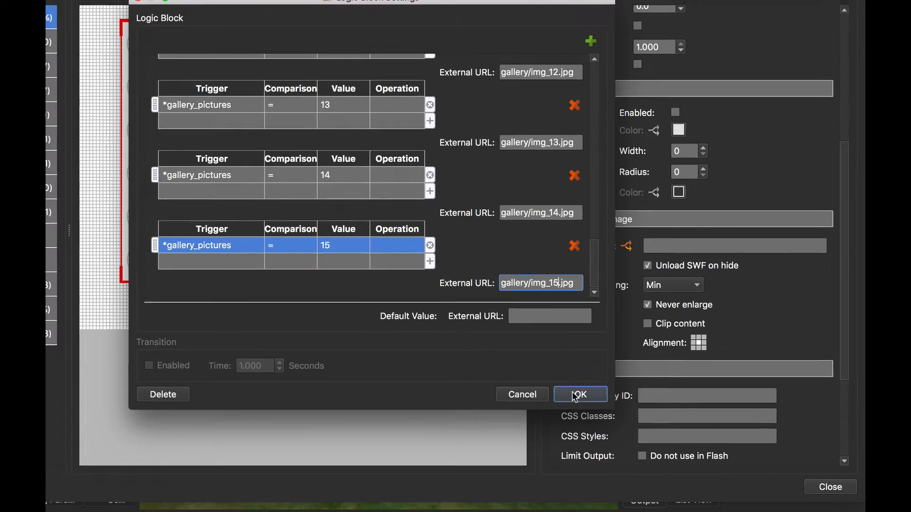
left_click(580, 394)
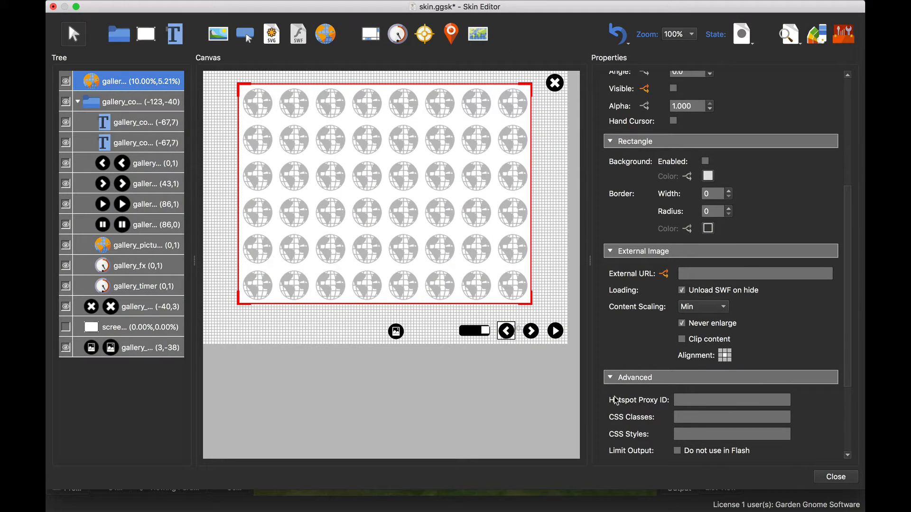
mouse_move(600, 397)
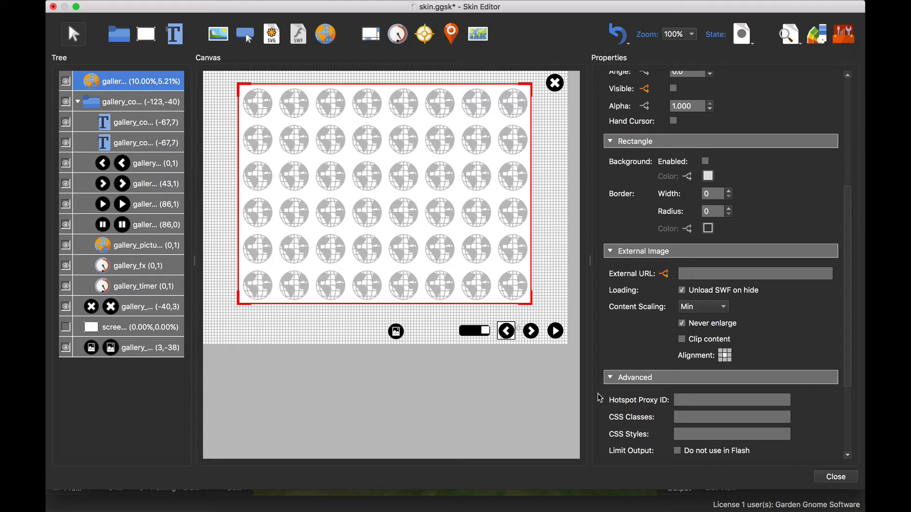
mouse_move(144, 249)
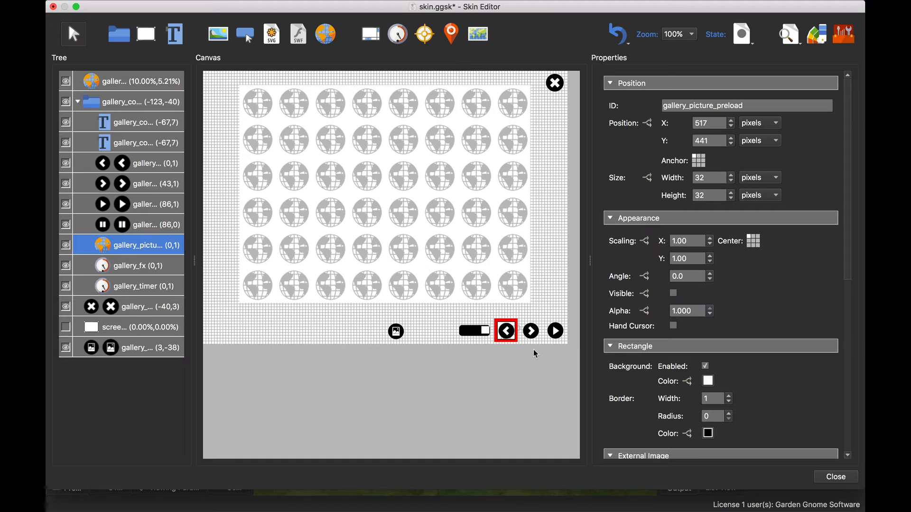
mouse_move(520, 349)
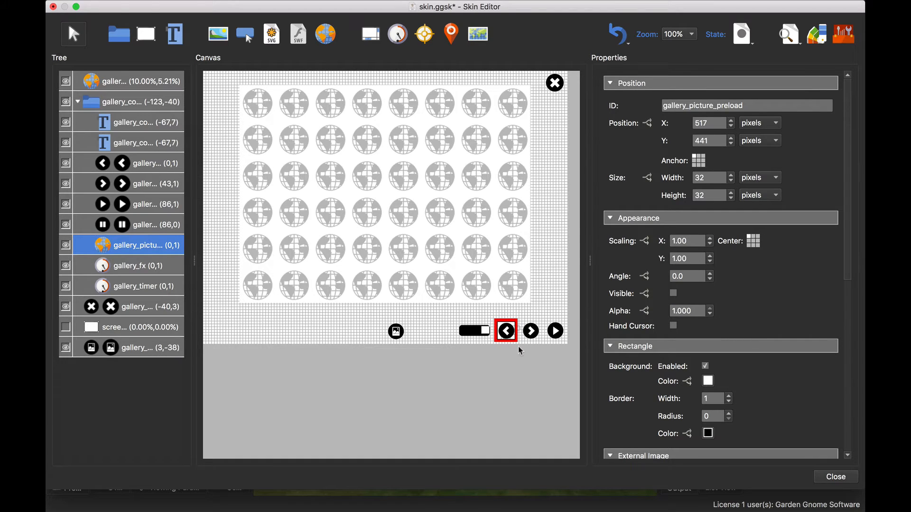
mouse_move(507, 333)
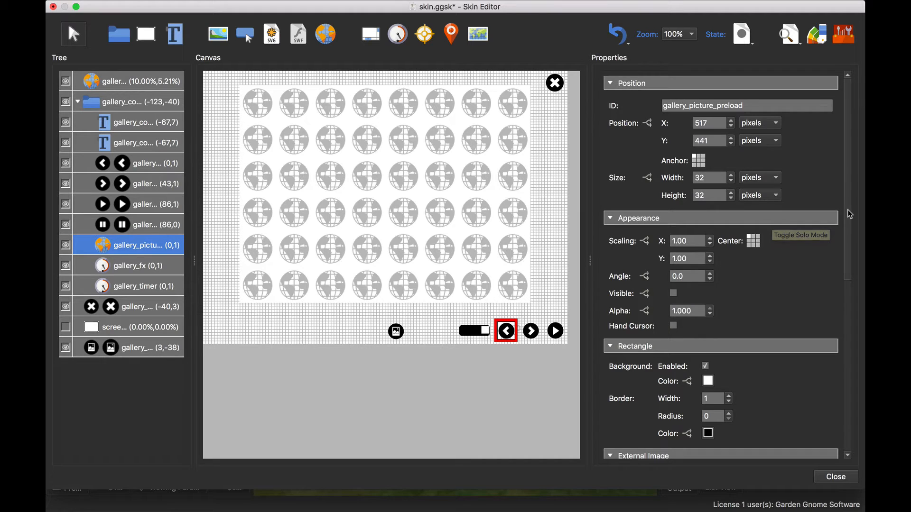
Step: Show gallery_picture_preload's properties with its External URL logic conditions
scroll("down", 3)
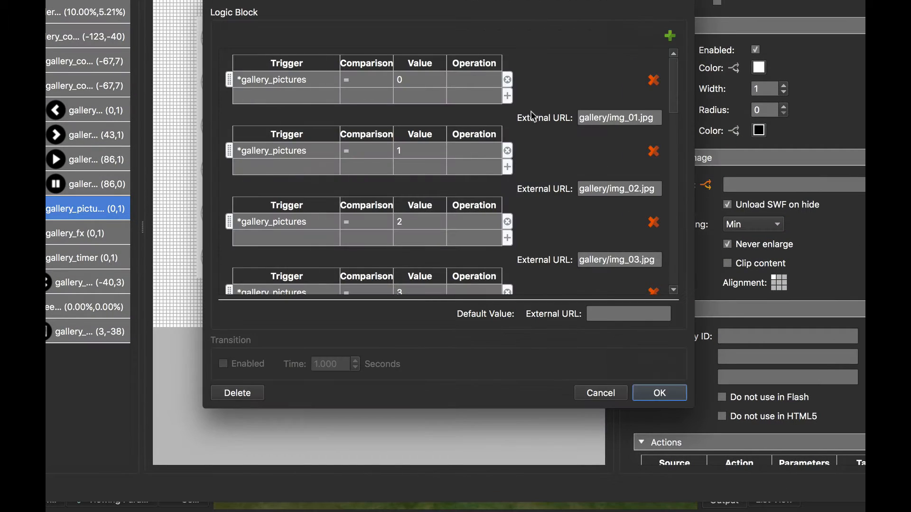
mouse_move(631, 124)
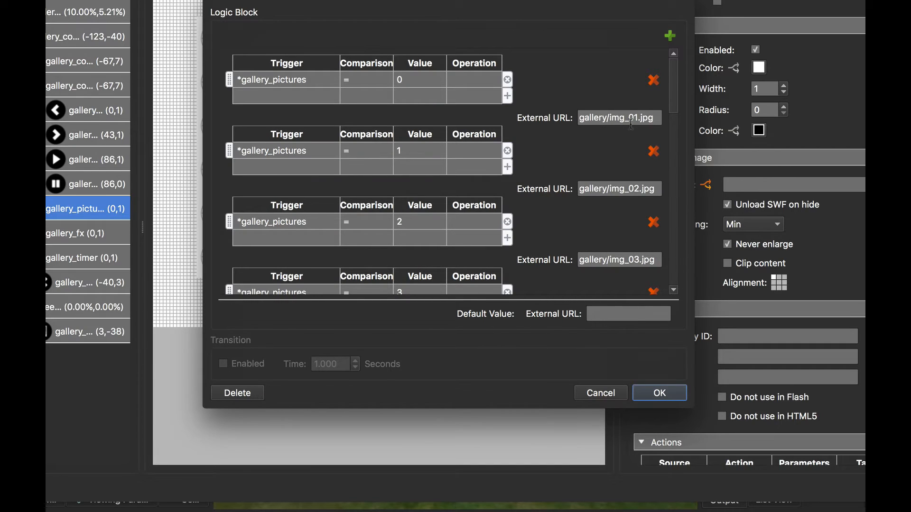
mouse_move(343, 100)
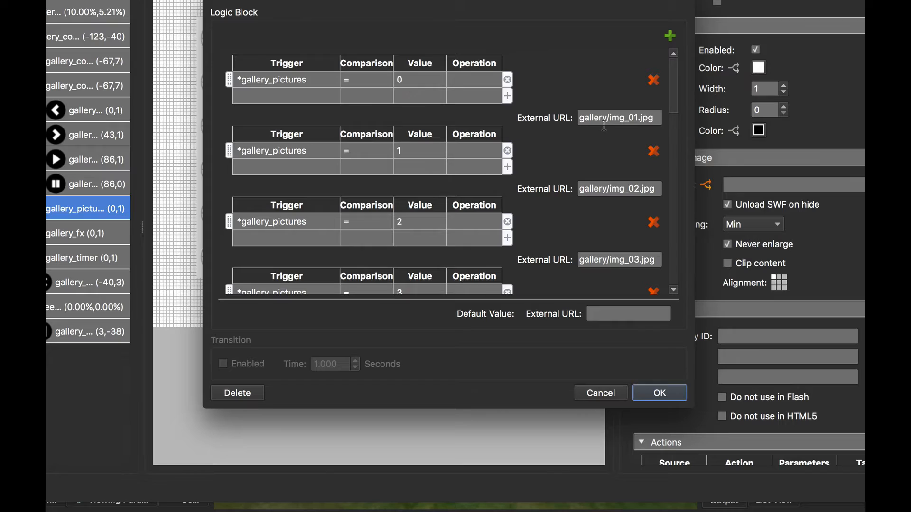
mouse_move(619, 133)
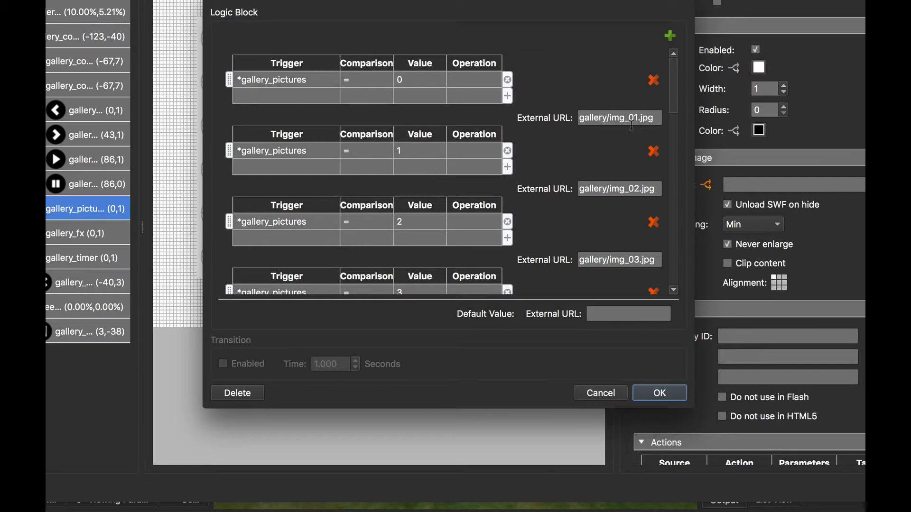
mouse_move(639, 118)
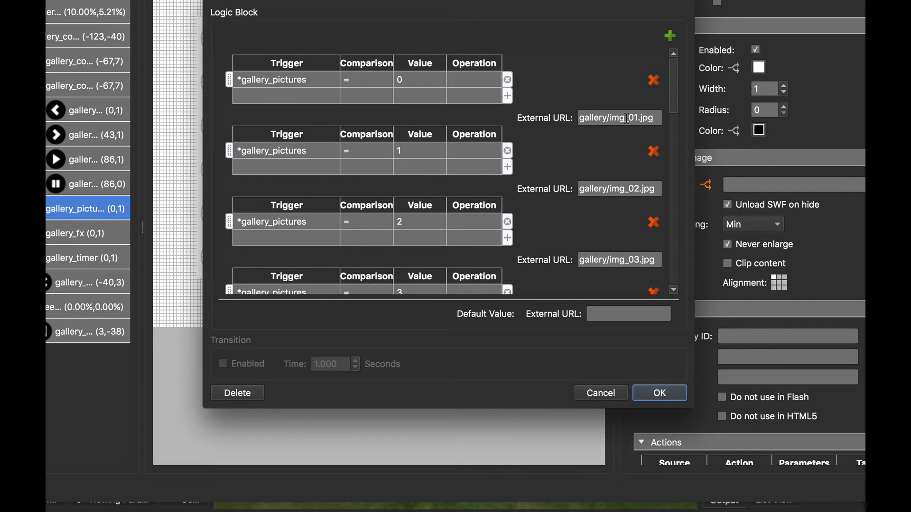
mouse_move(444, 89)
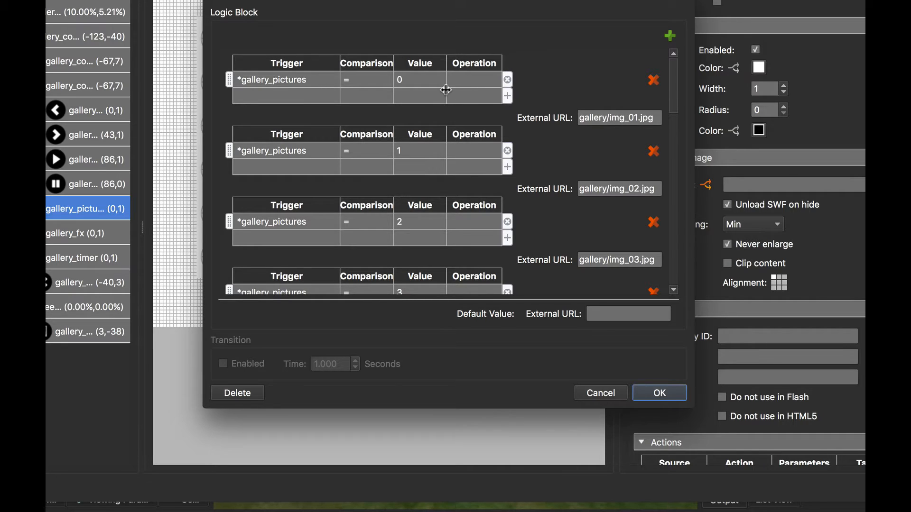
mouse_move(443, 85)
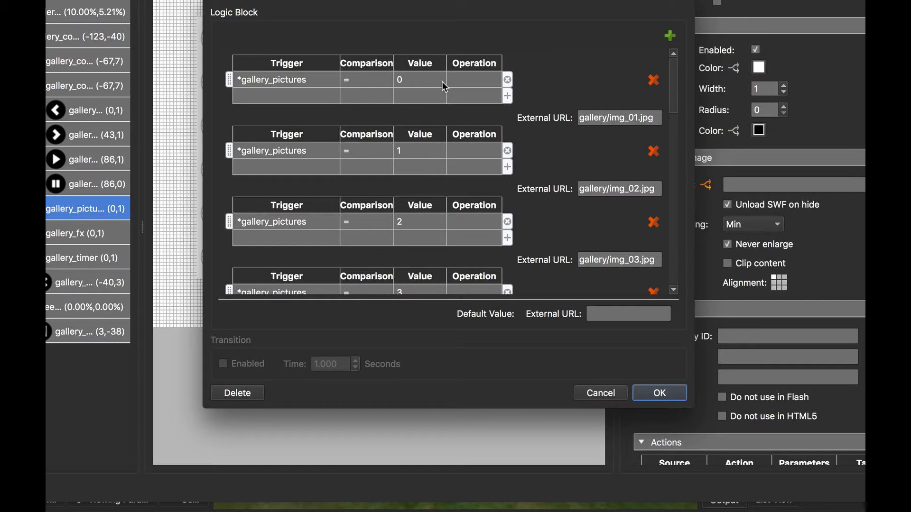
mouse_move(366, 81)
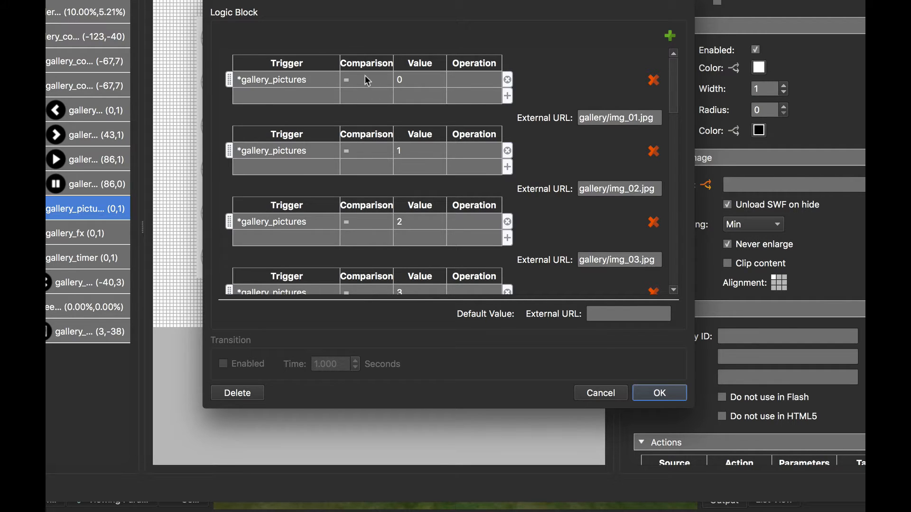
mouse_move(620, 201)
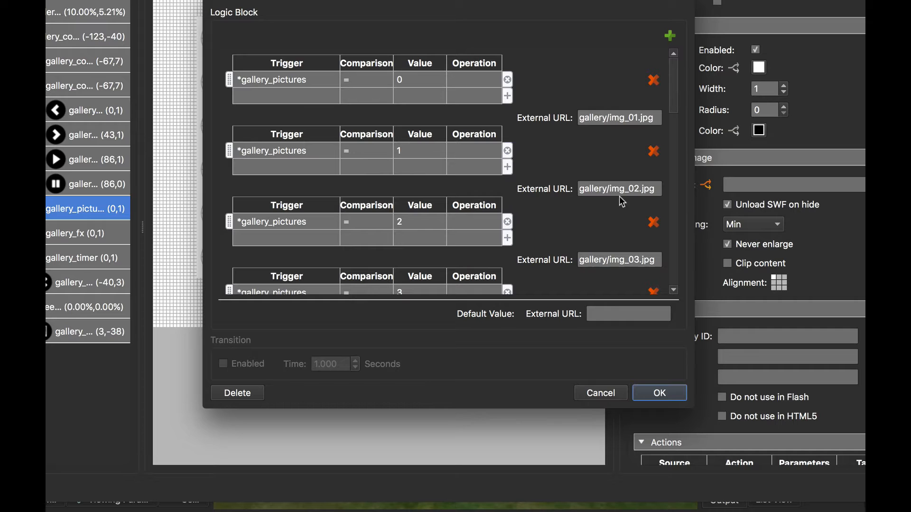
mouse_move(668, 103)
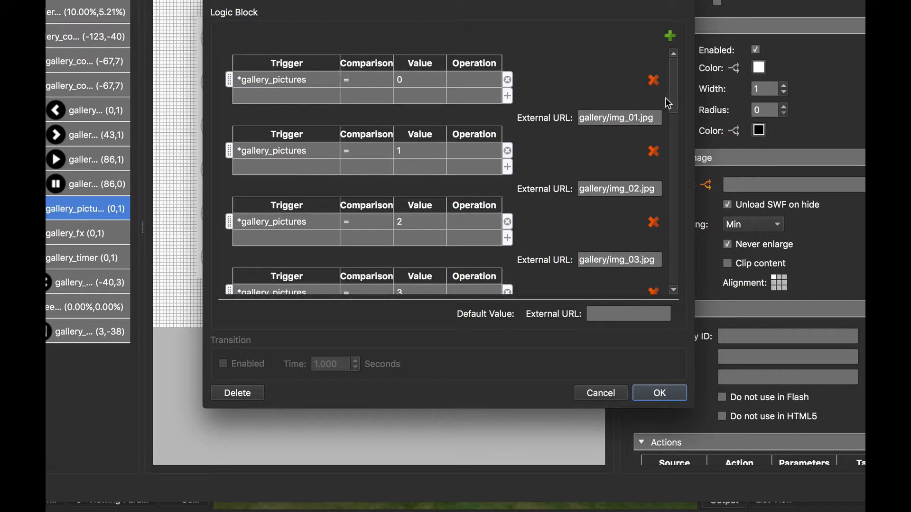
Step: Add a new gallery_pictures-triggered condition after the img_14 entry of the preload logic
scroll("down", 3)
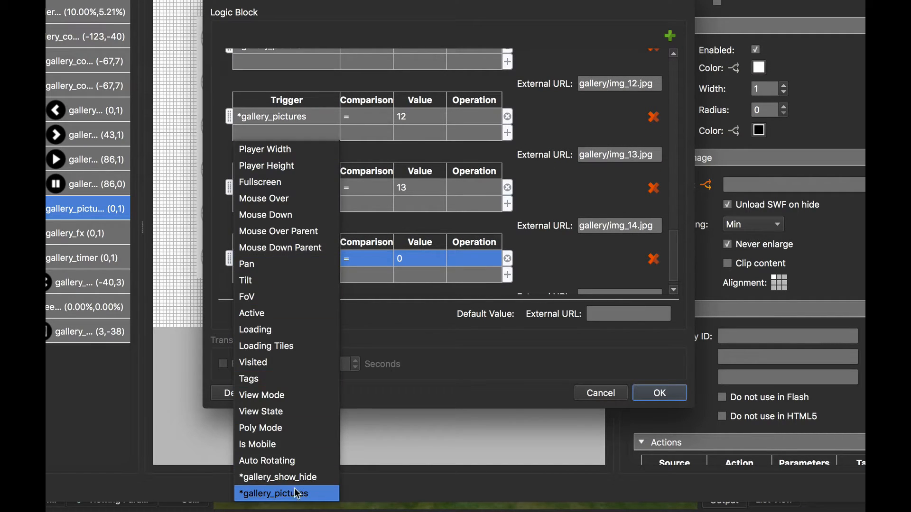
Step: Map the preload condition value 14 to gallery/img_15.jpg and confirm the logic block
left_click(272, 494)
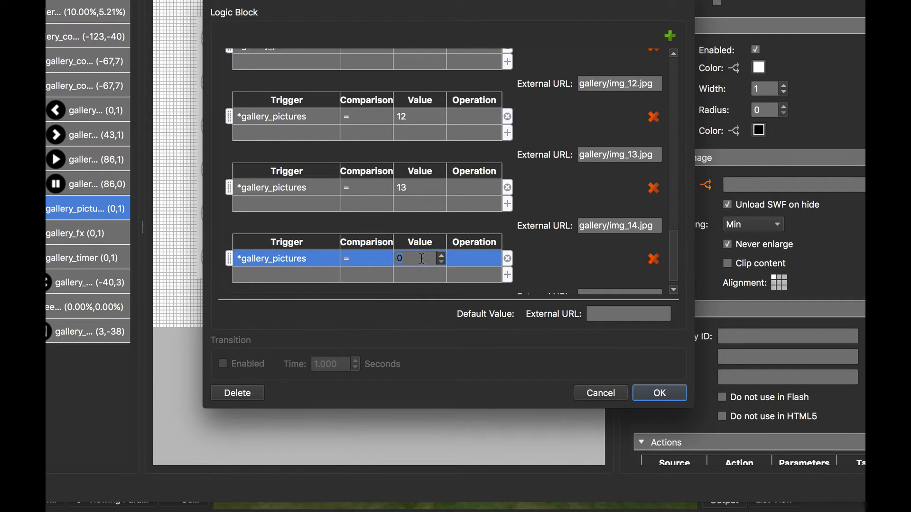
type("14")
type("gallery/img_15.jpg")
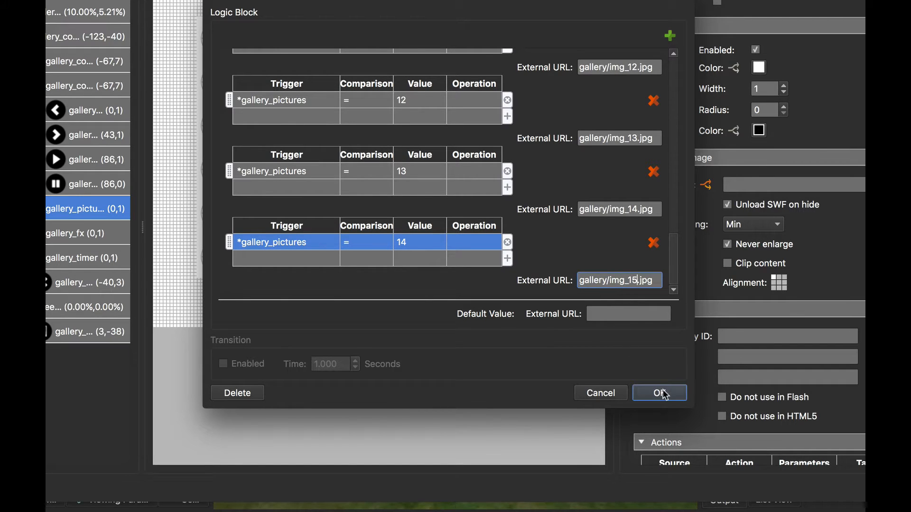
left_click(658, 393)
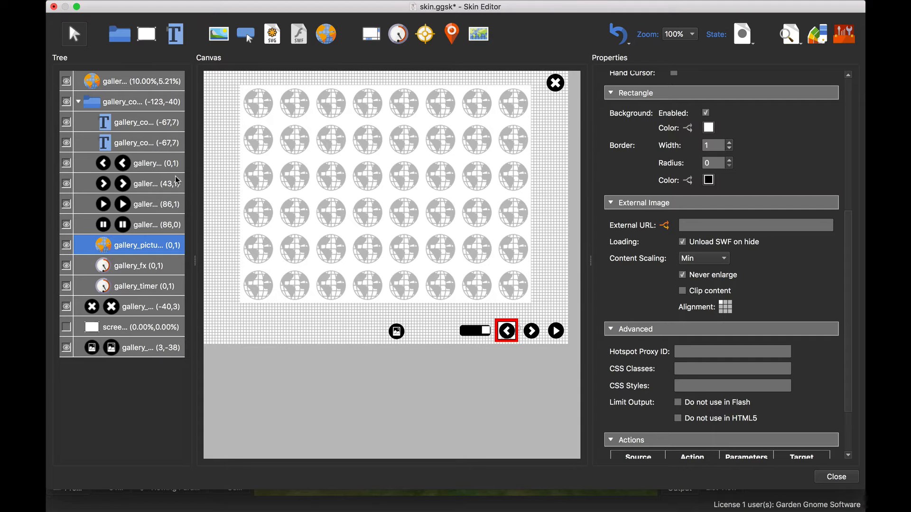
Step: Bring up the gallery_counter element's Text logic block
left_click(135, 122)
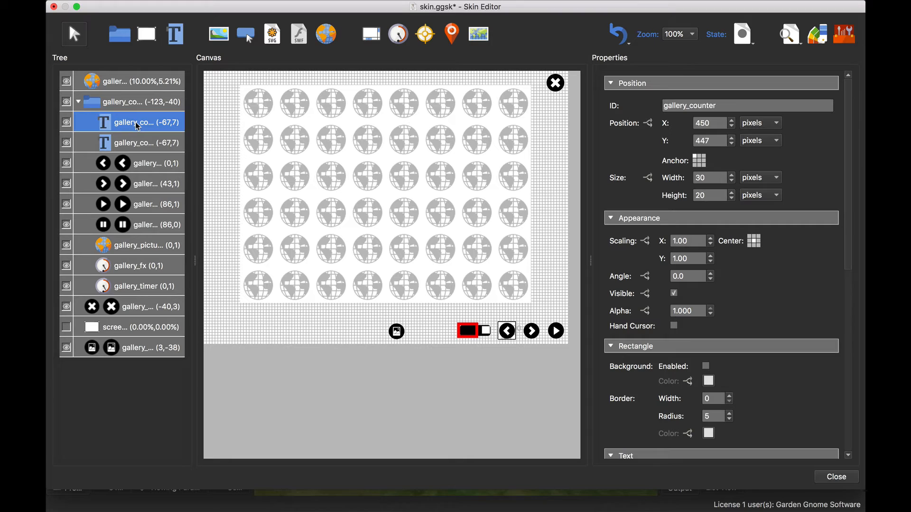
scroll("down", 3)
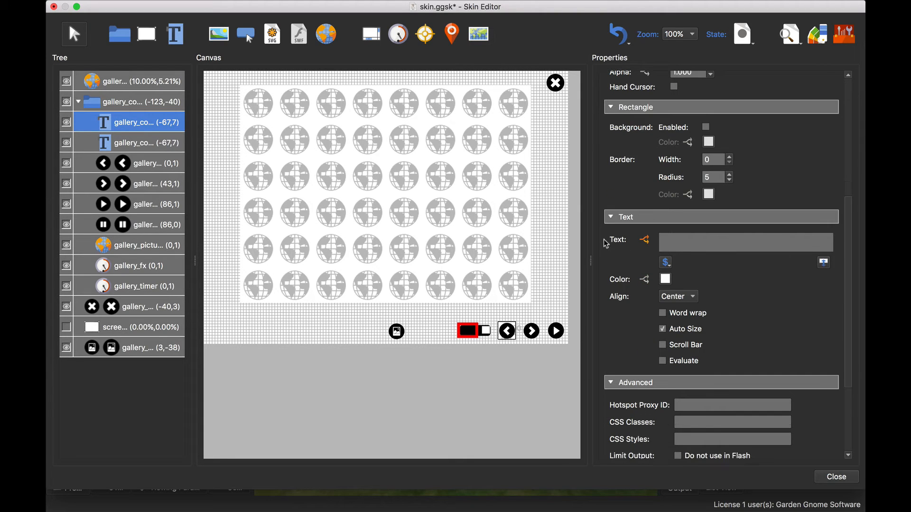
left_click(643, 239)
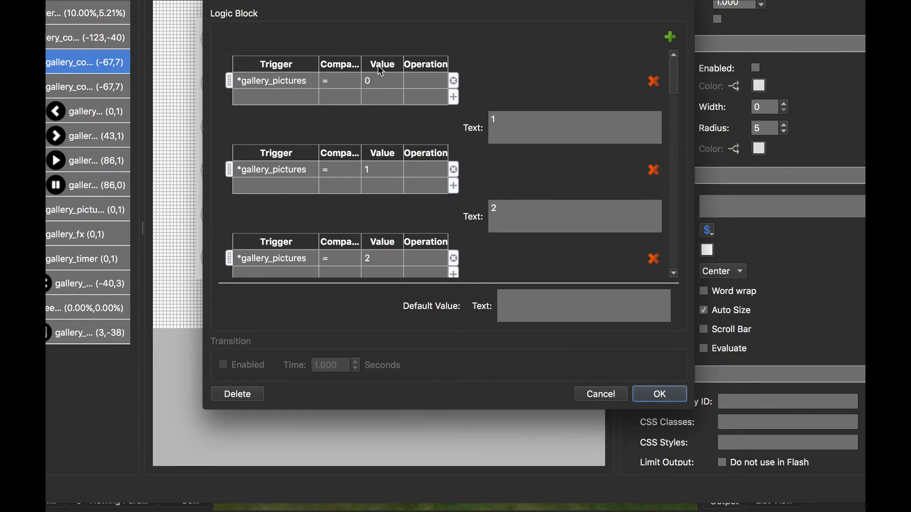
mouse_move(378, 81)
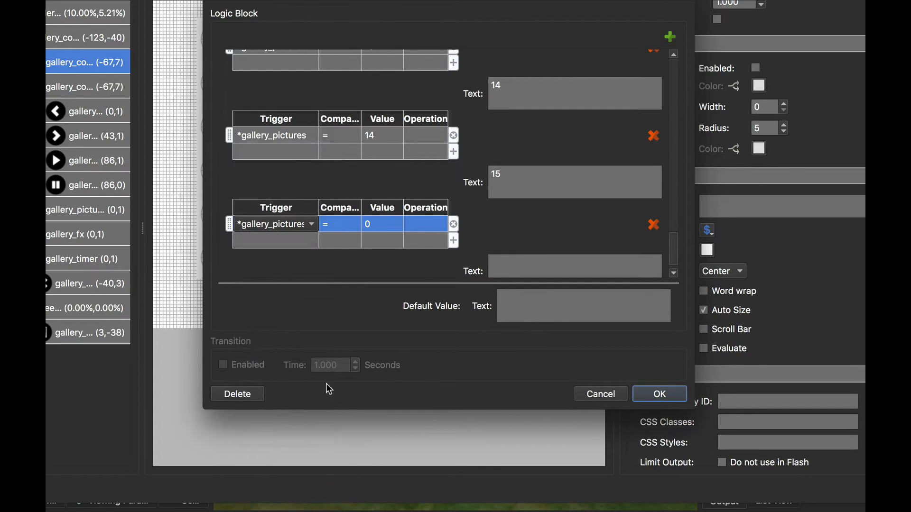
Step: Add a condition showing text 16 when gallery_pictures equals 15 and confirm
left_click(376, 224)
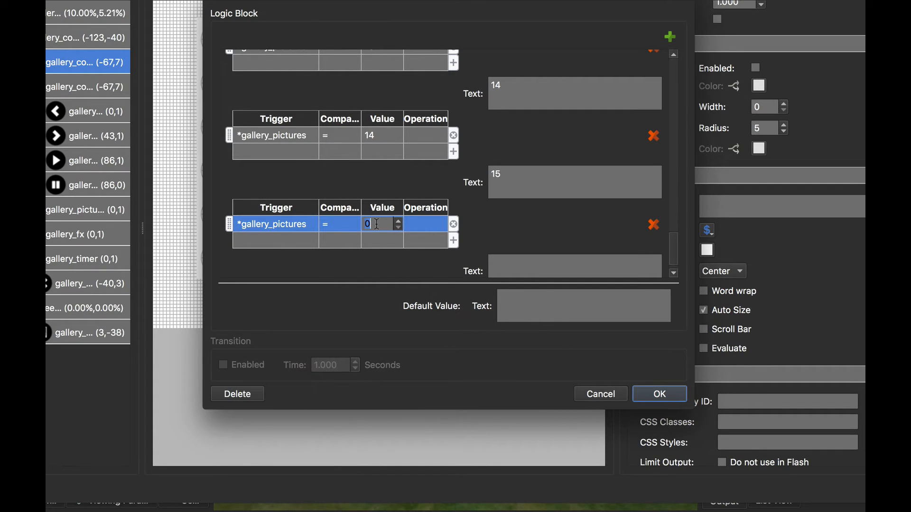
type("15")
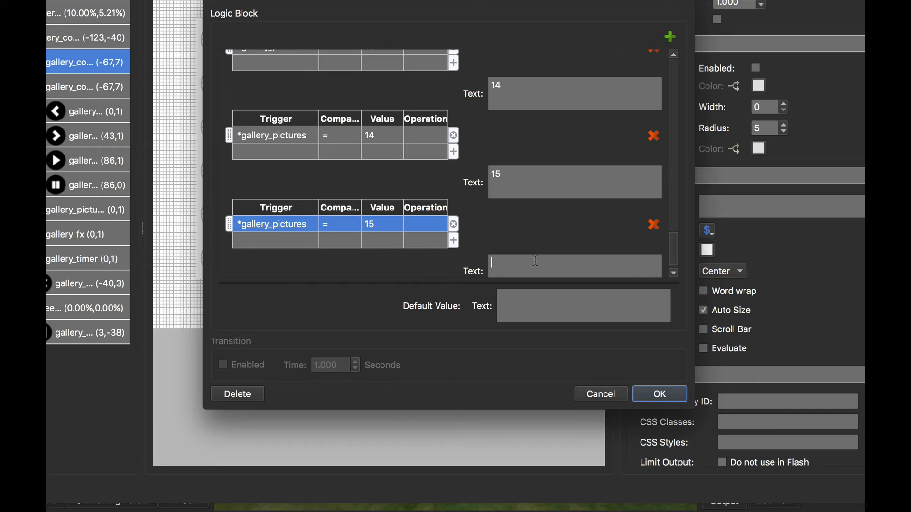
type("16")
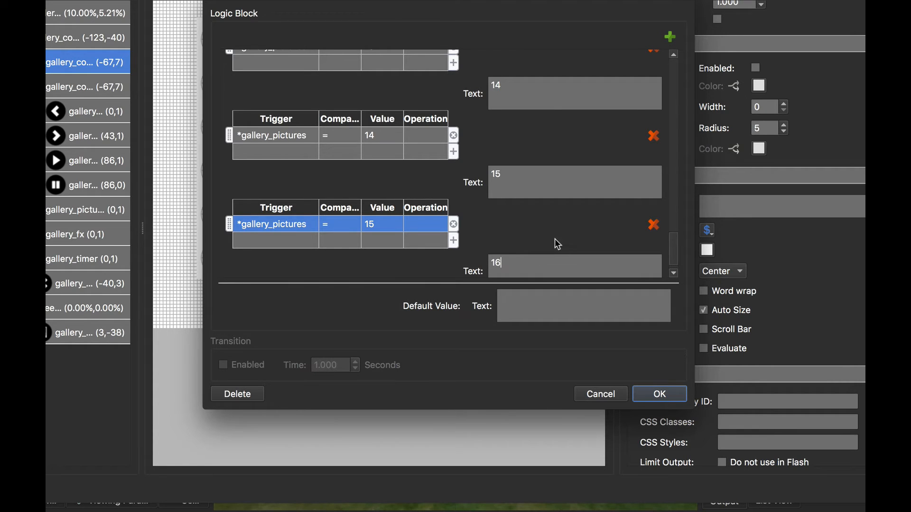
left_click(659, 394)
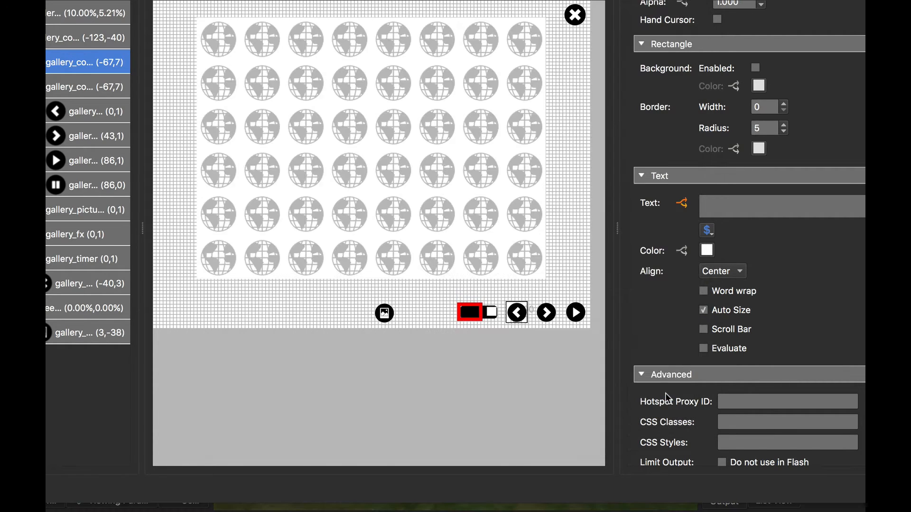
mouse_move(602, 210)
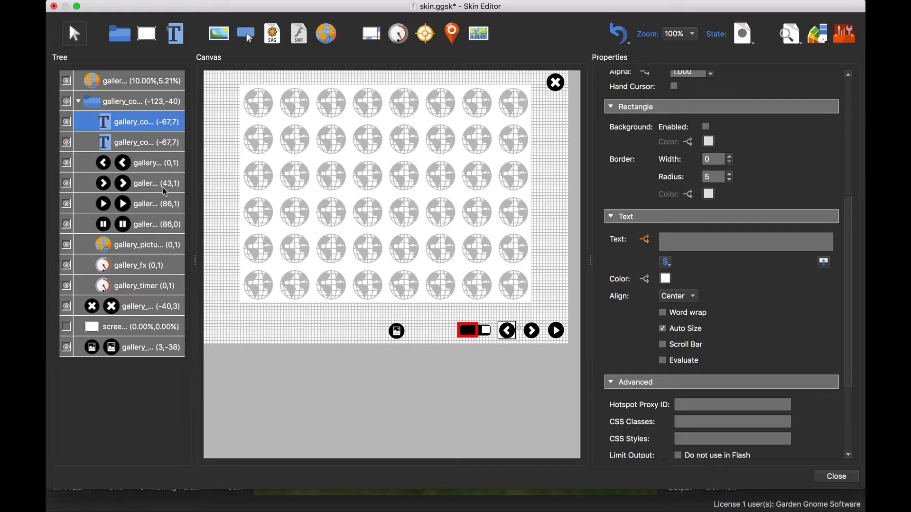
mouse_move(561, 352)
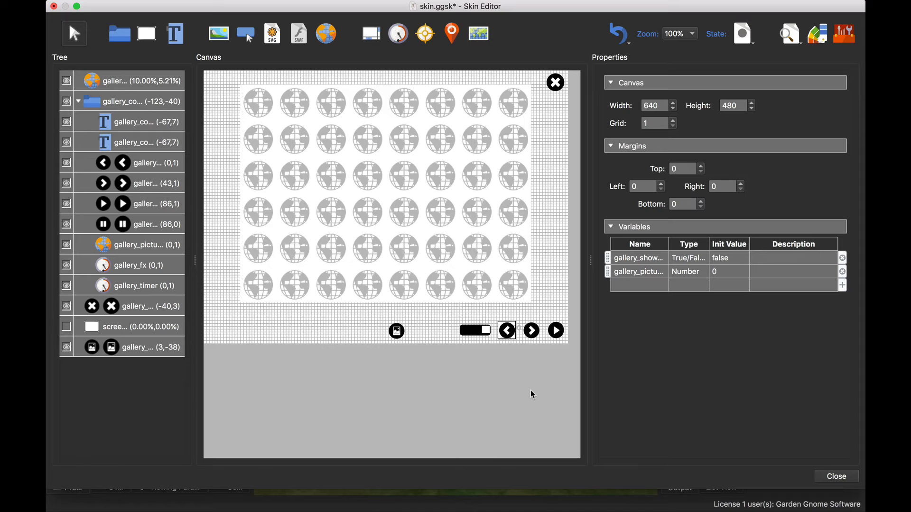
mouse_move(257, 277)
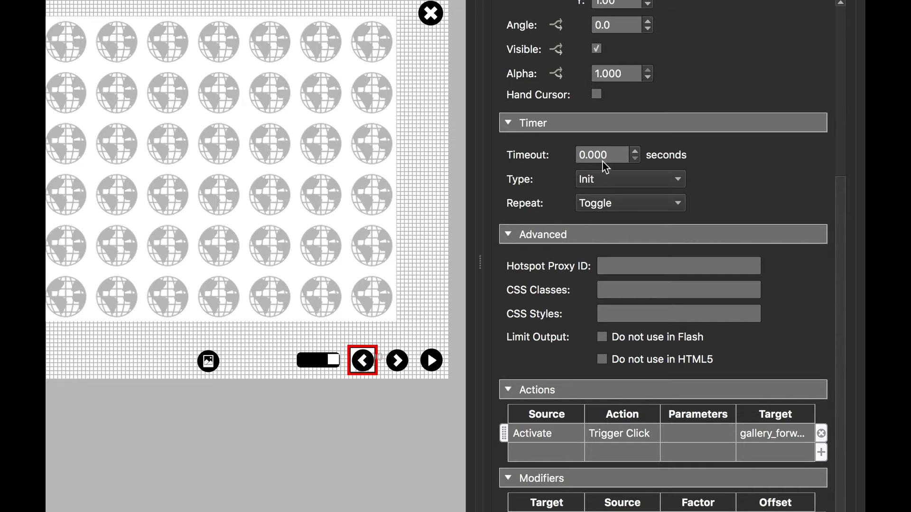
mouse_move(609, 203)
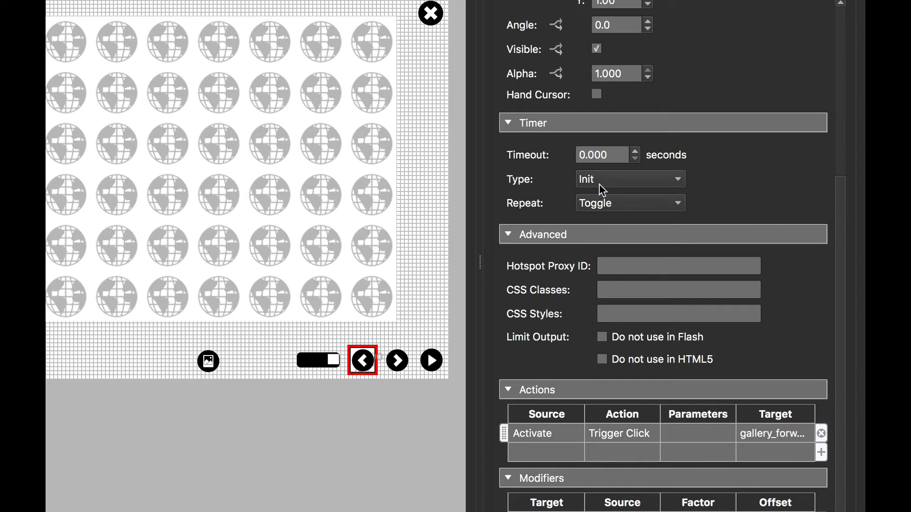
mouse_move(618, 186)
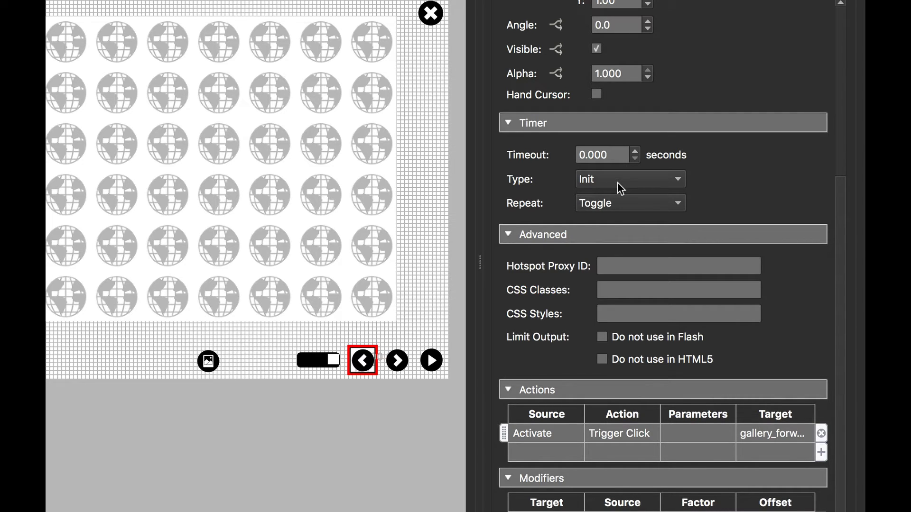
mouse_move(575, 211)
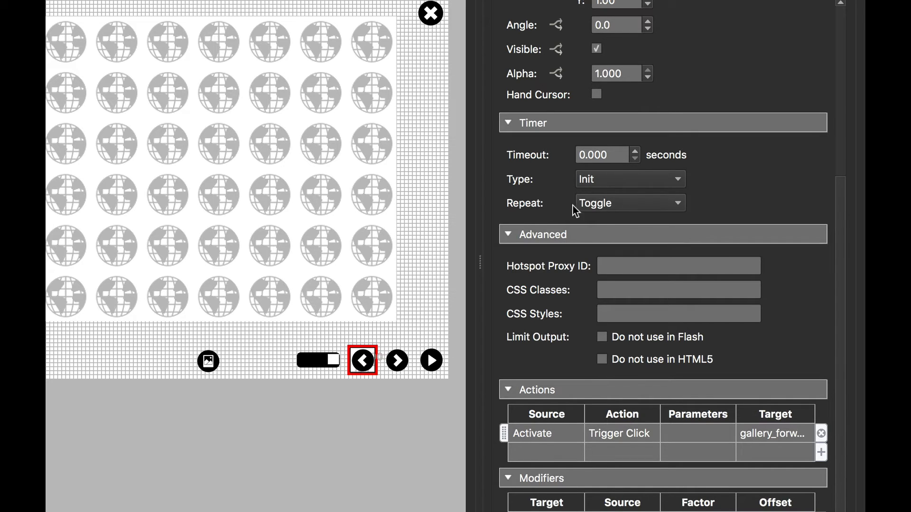
mouse_move(617, 210)
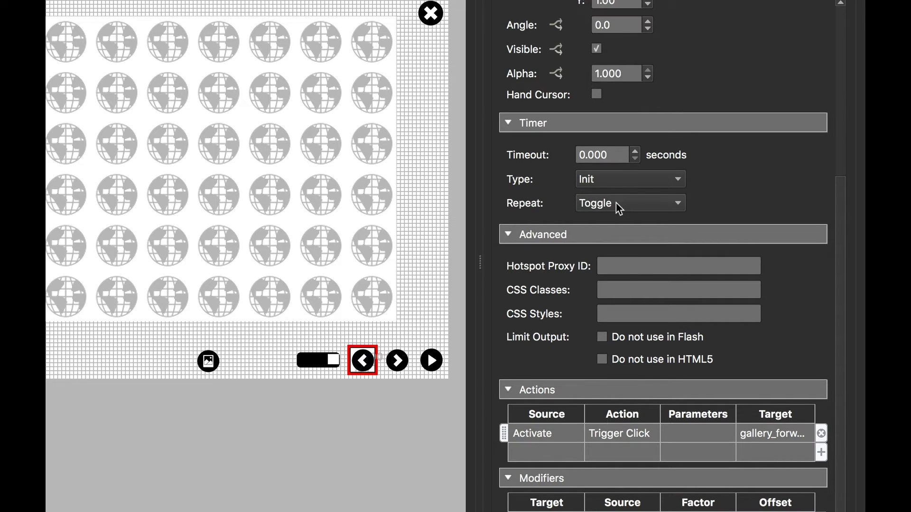
mouse_move(601, 172)
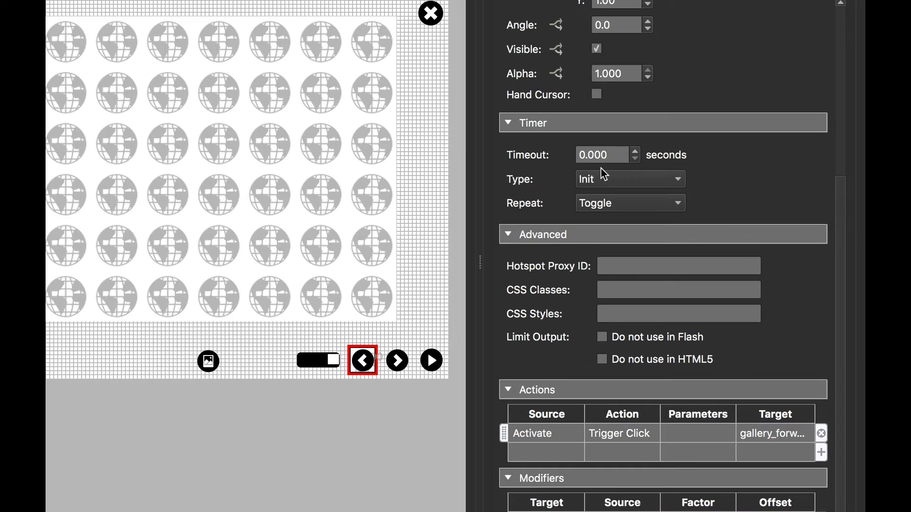
mouse_move(845, 262)
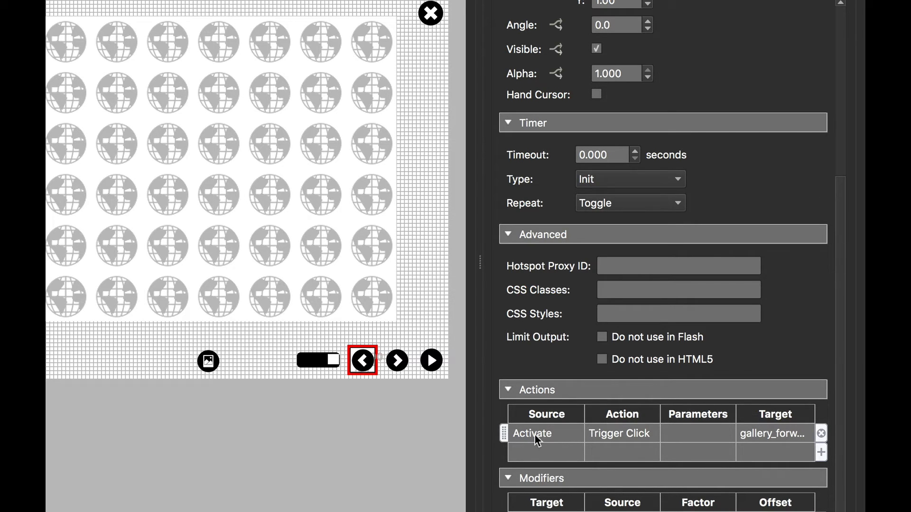
mouse_move(565, 454)
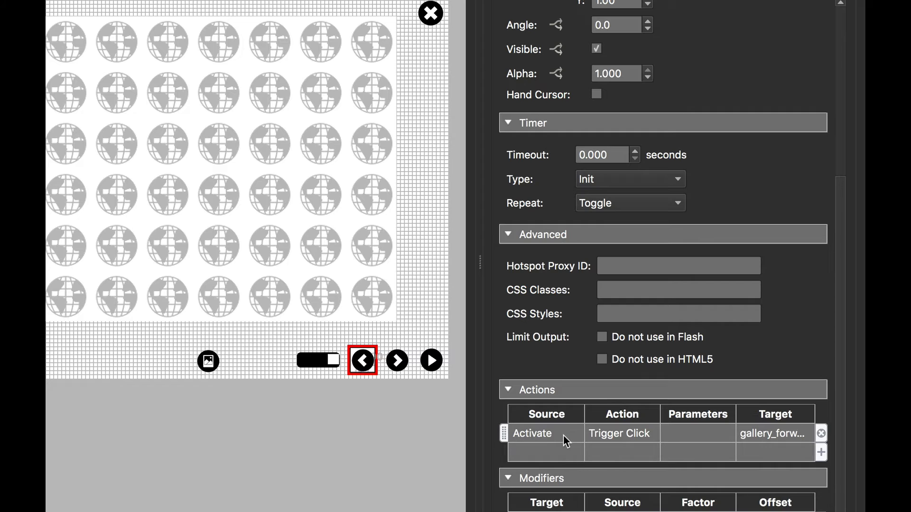
mouse_move(683, 439)
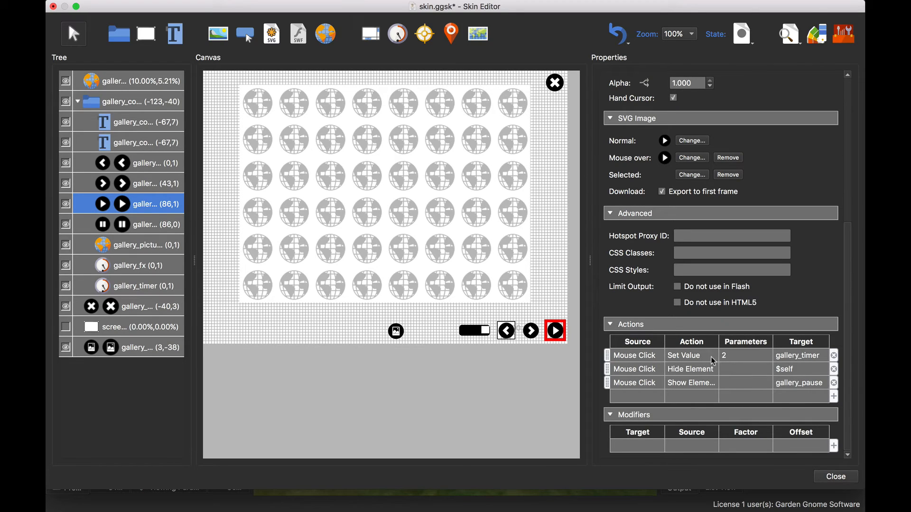
mouse_move(144, 292)
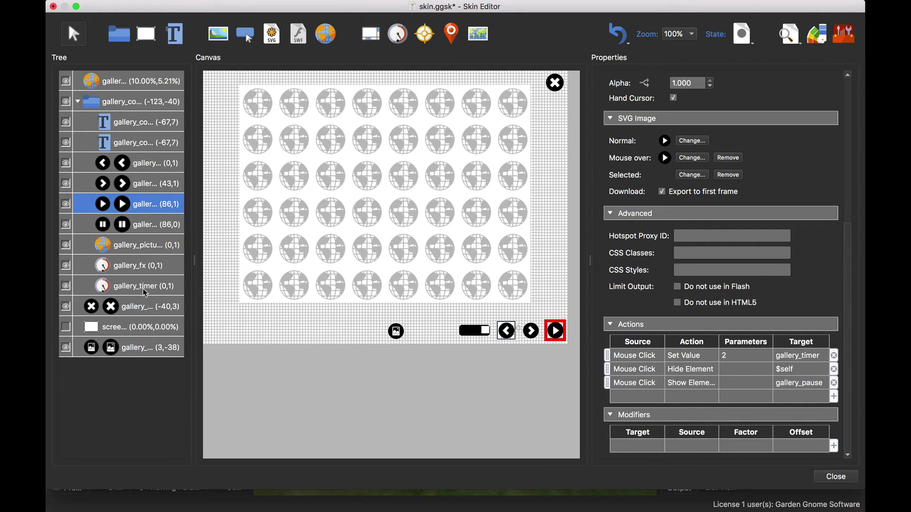
Step: Select gallery_timer to review its Activate action triggering gallery_forward click
left_click(135, 285)
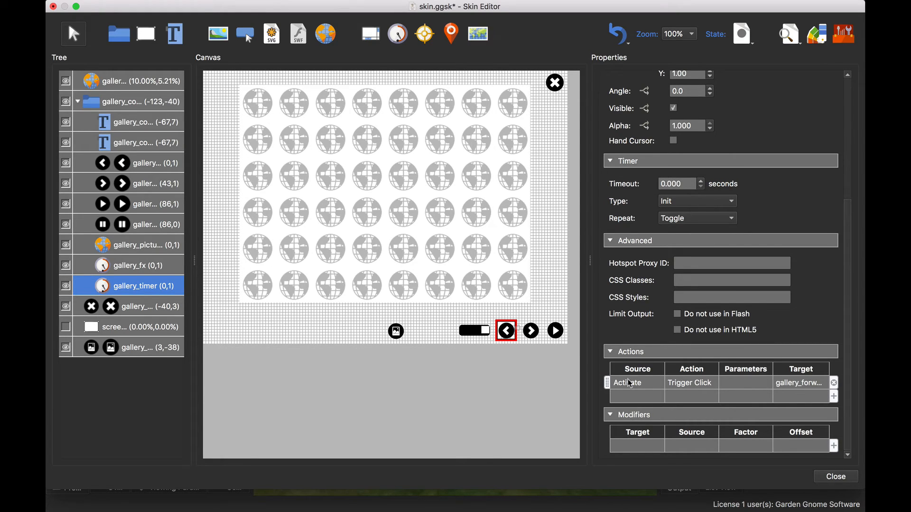
mouse_move(681, 389)
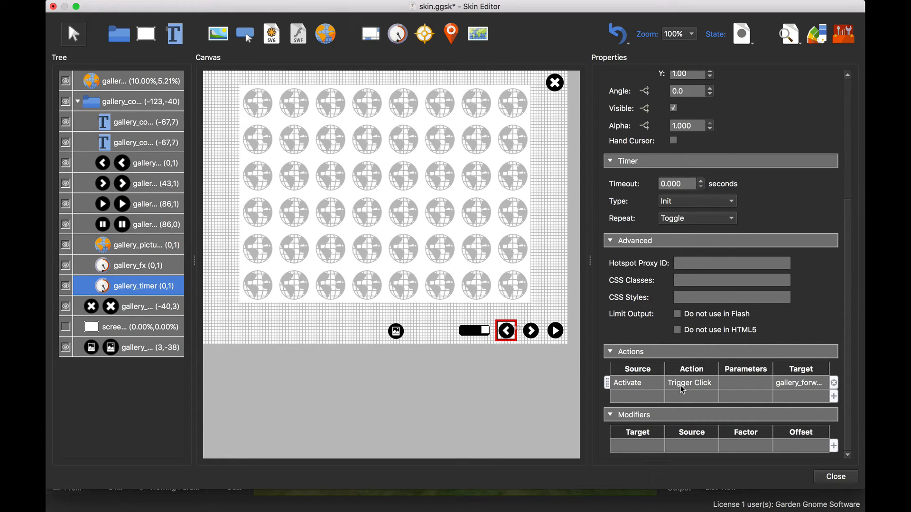
mouse_move(675, 388)
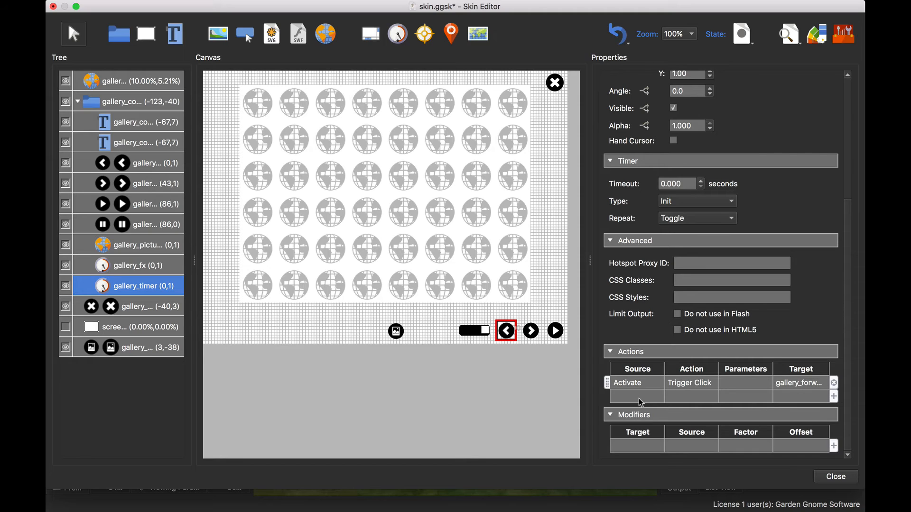
mouse_move(630, 389)
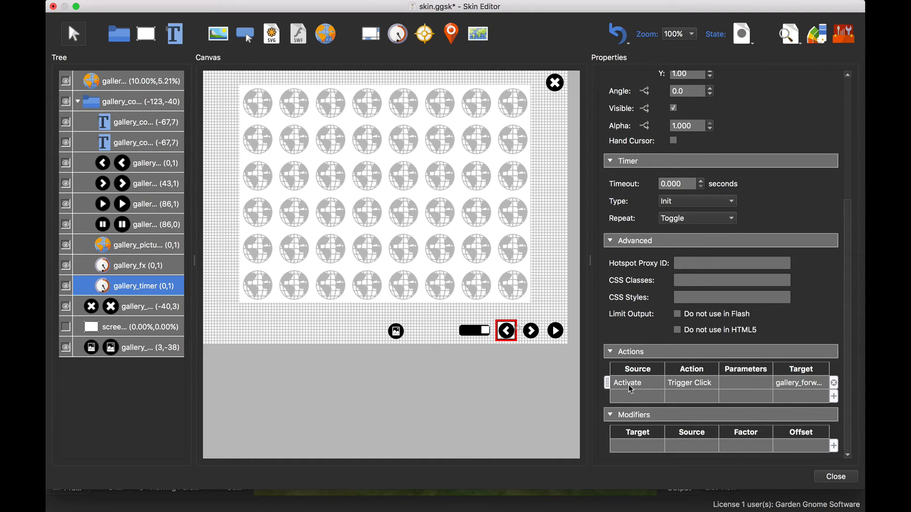
mouse_move(228, 247)
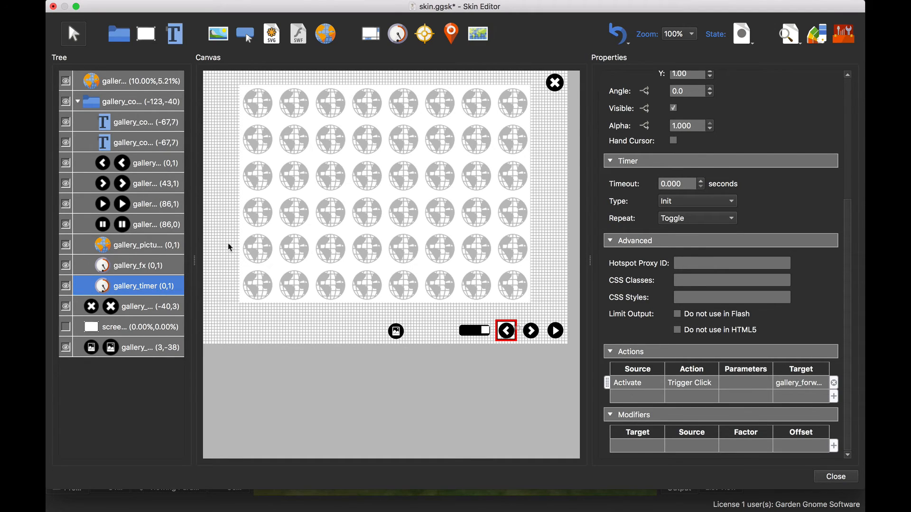
Step: Select gallery_play and review its click actions: timer to 2, hide itself, show gallery_pause
left_click(145, 204)
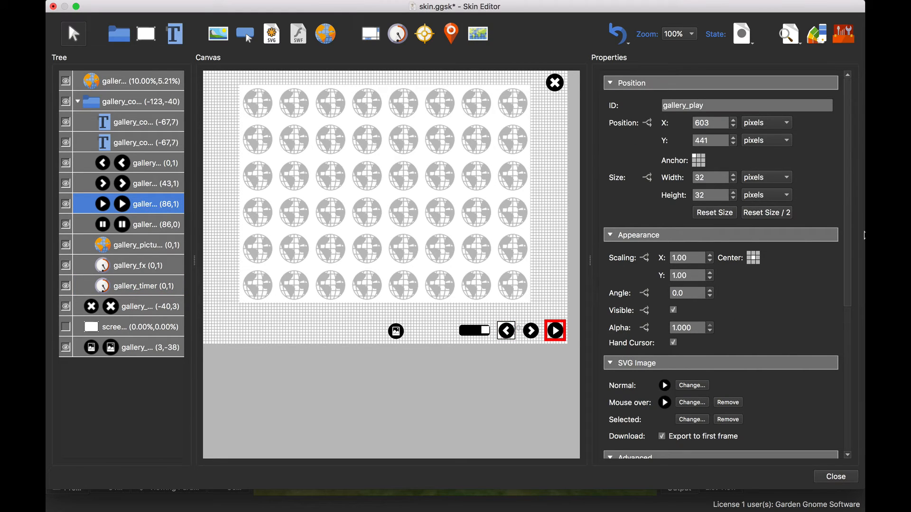
scroll("down", 3)
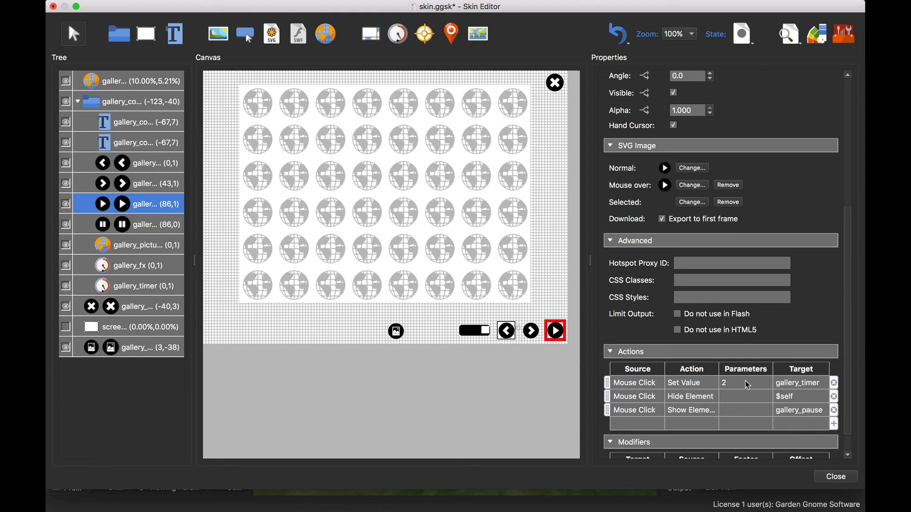
mouse_move(738, 386)
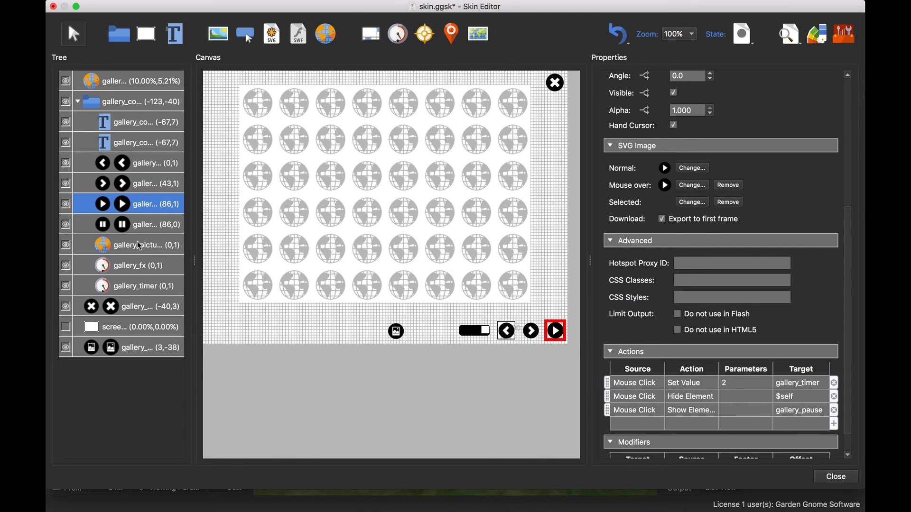
Step: Bring up the gallery_pictures External URL logic and locate the img_09 entry
left_click(138, 245)
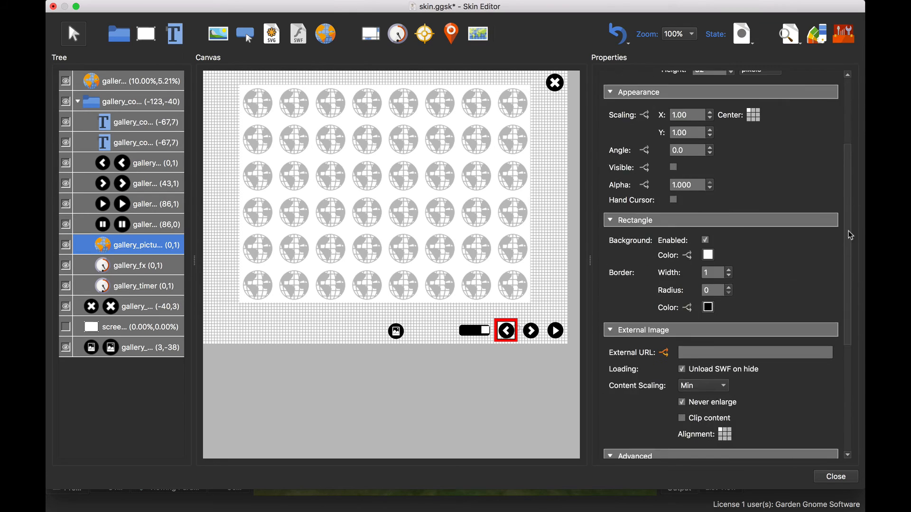
scroll("down", 3)
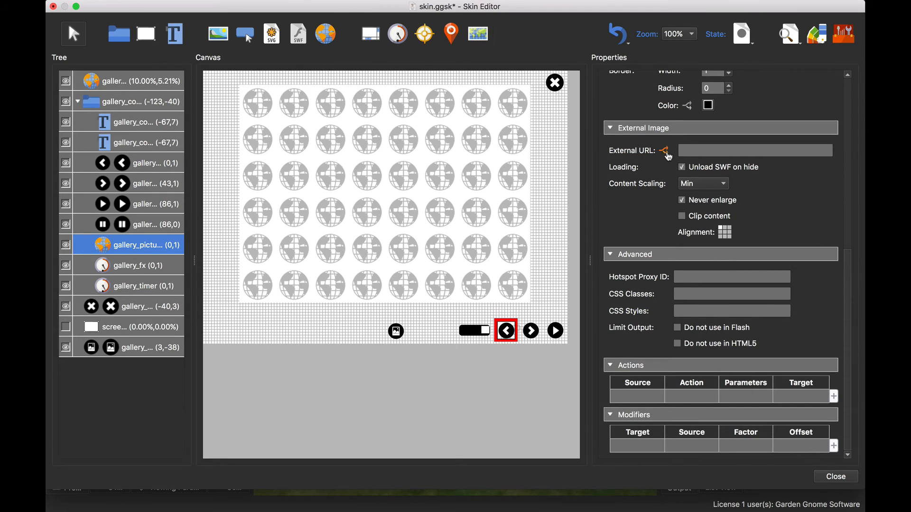
left_click(664, 151)
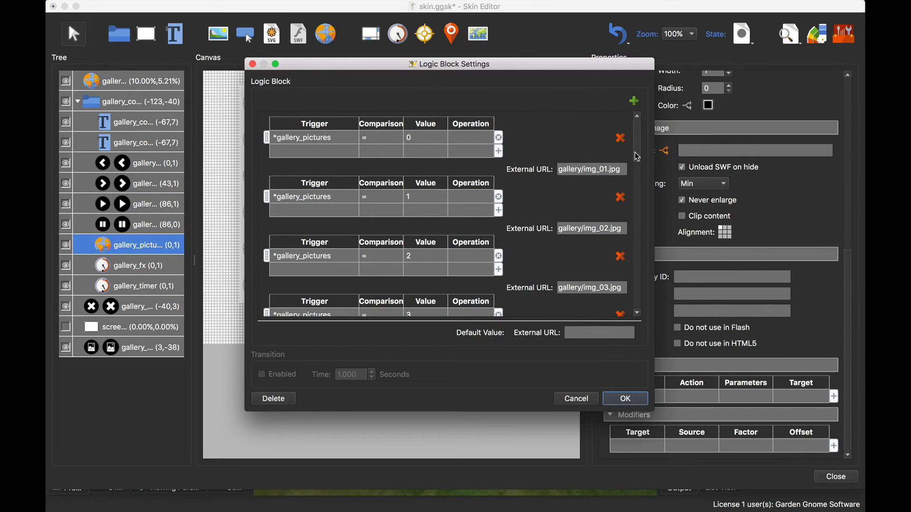
scroll("down", 3)
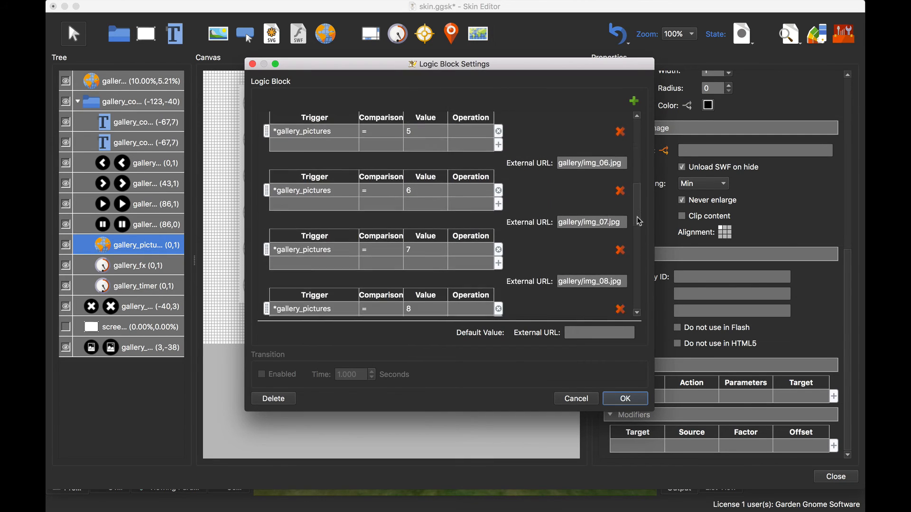
scroll("down", 3)
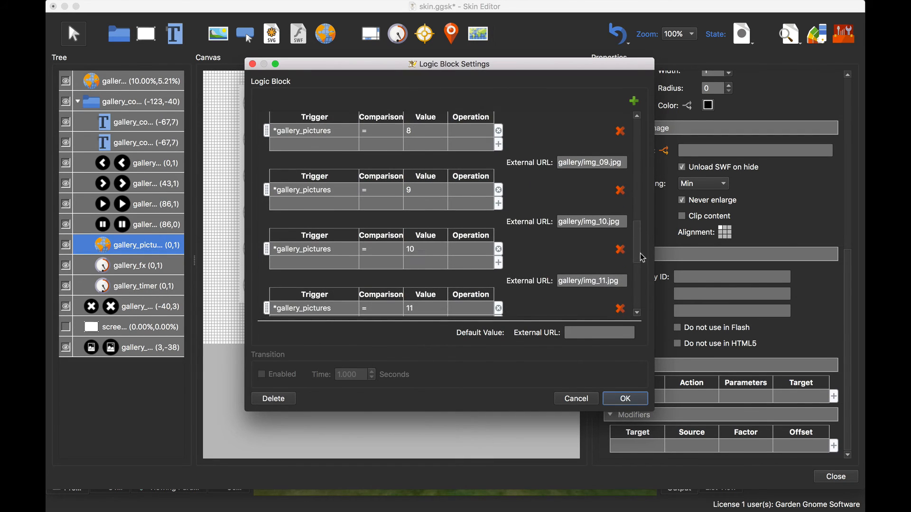
scroll("down", 3)
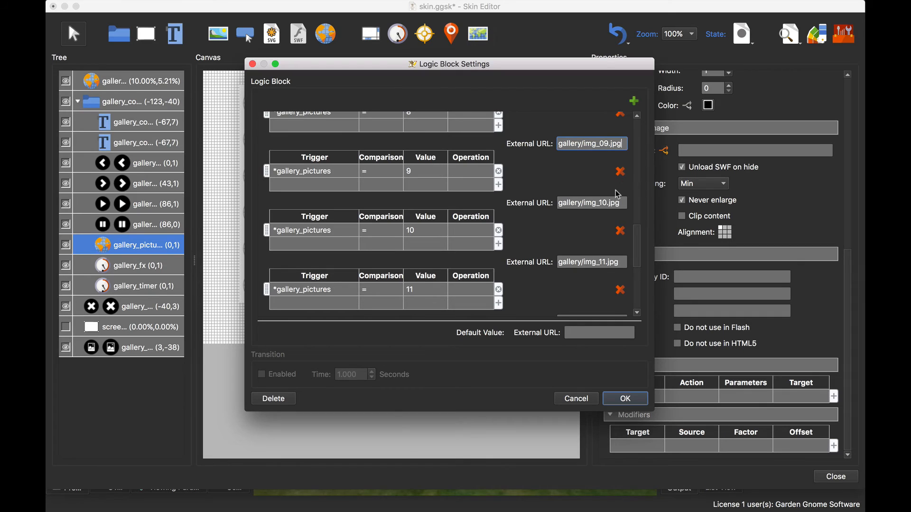
Step: Change value 8's URL from gallery/img_09.jpg to gallery/img_09.gif and confirm
key("backspace")
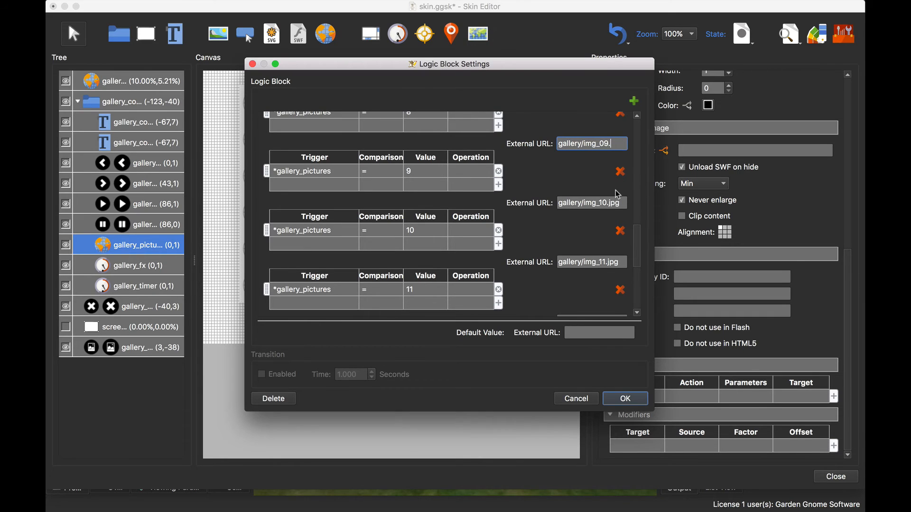
type("gif")
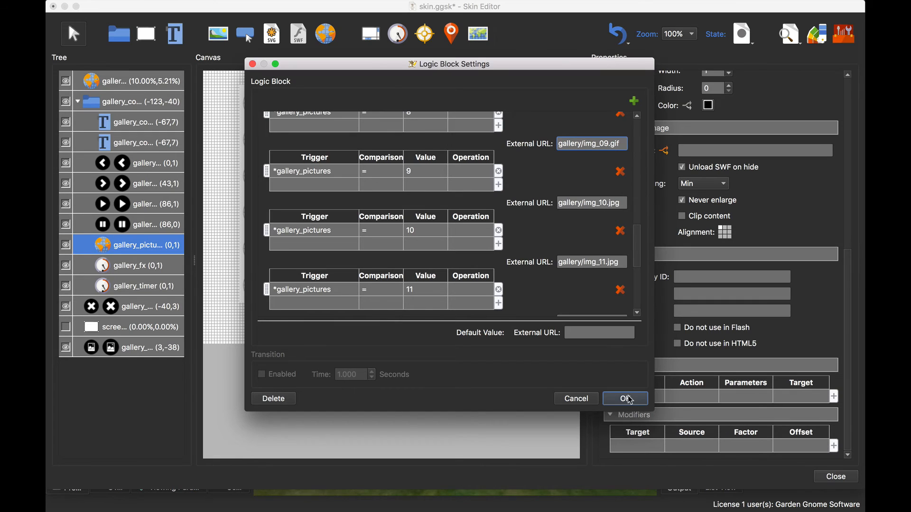
left_click(624, 398)
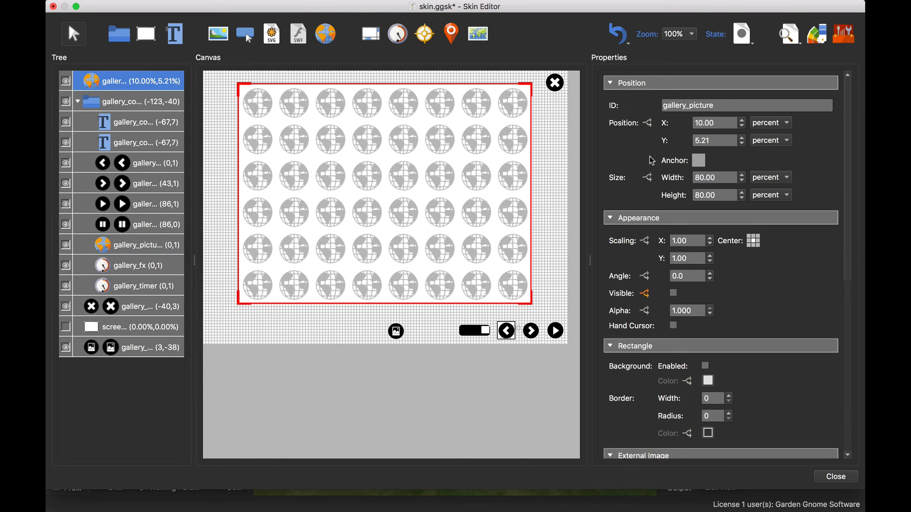
Step: Change value 9's External URL to gallery/img_09.gif in this element's logic and confirm
scroll("down", 3)
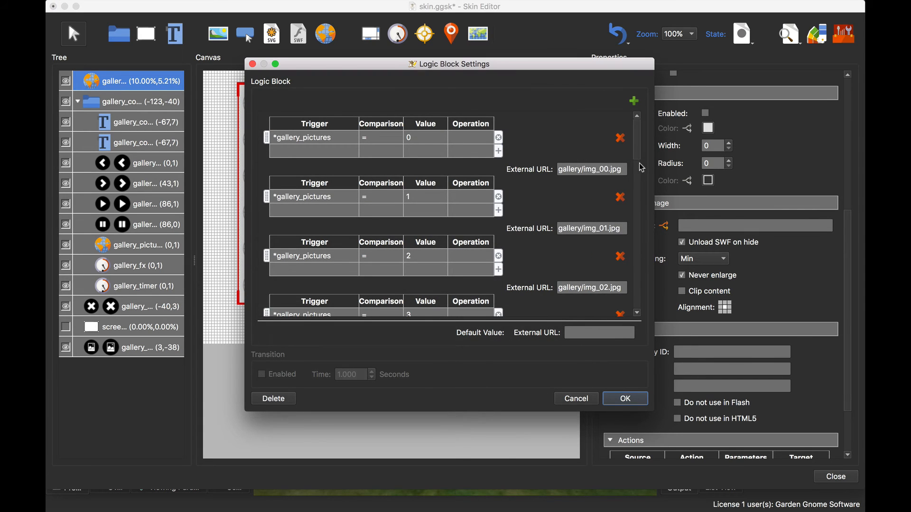
scroll("down", 3)
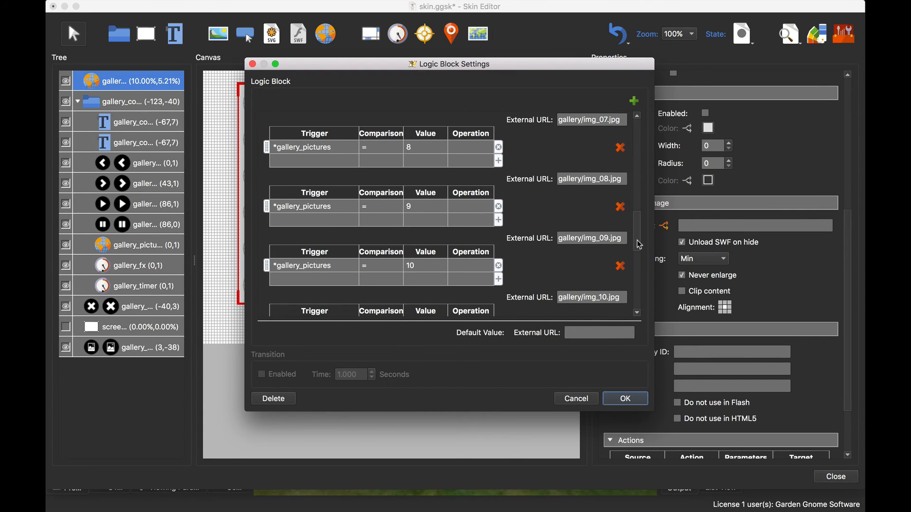
left_click(592, 238)
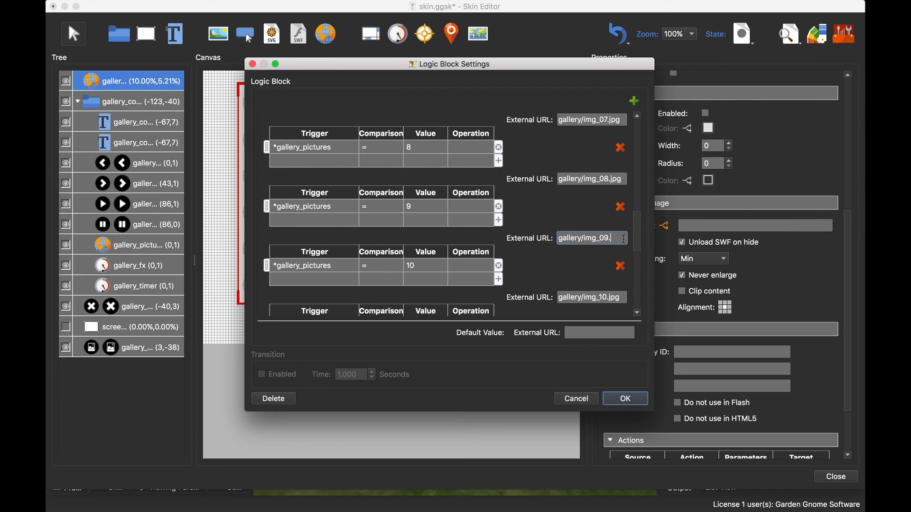
type("gif")
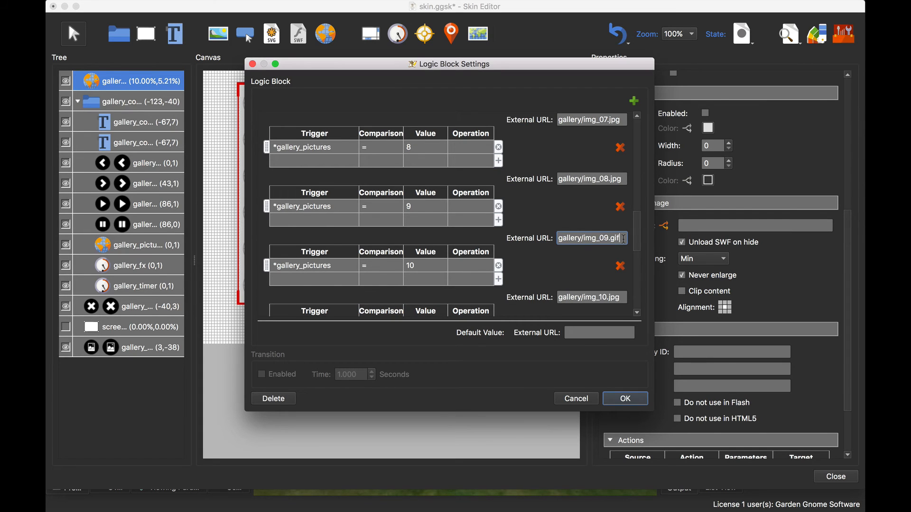
left_click(624, 398)
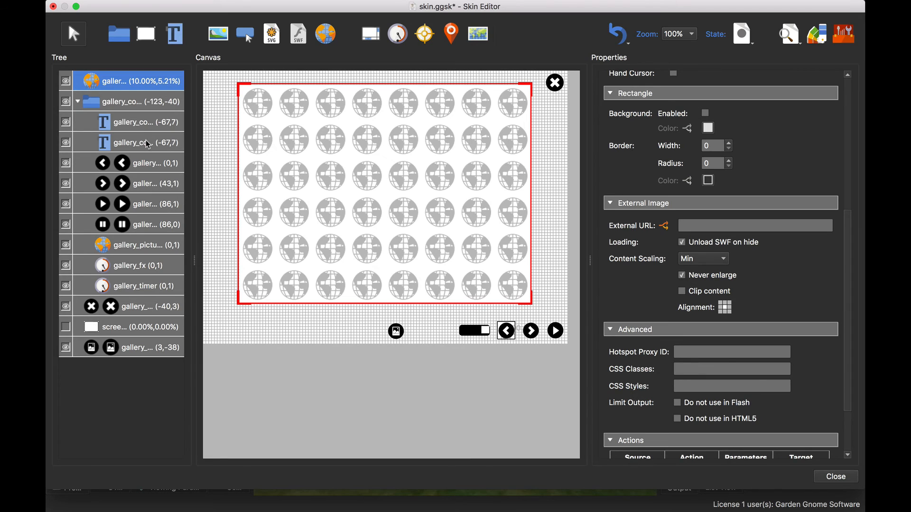
Step: Set gallery_counter_total's Text property to '/ 10'
left_click(137, 142)
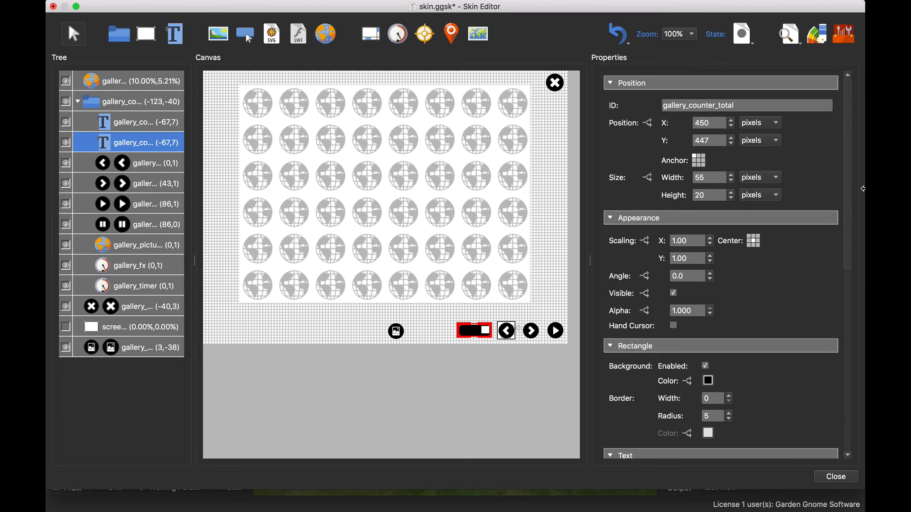
scroll("down", 3)
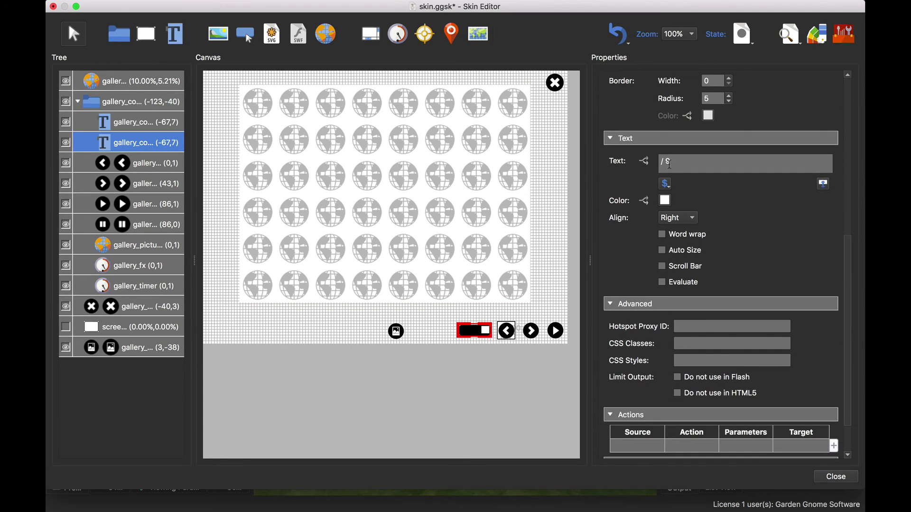
type("9")
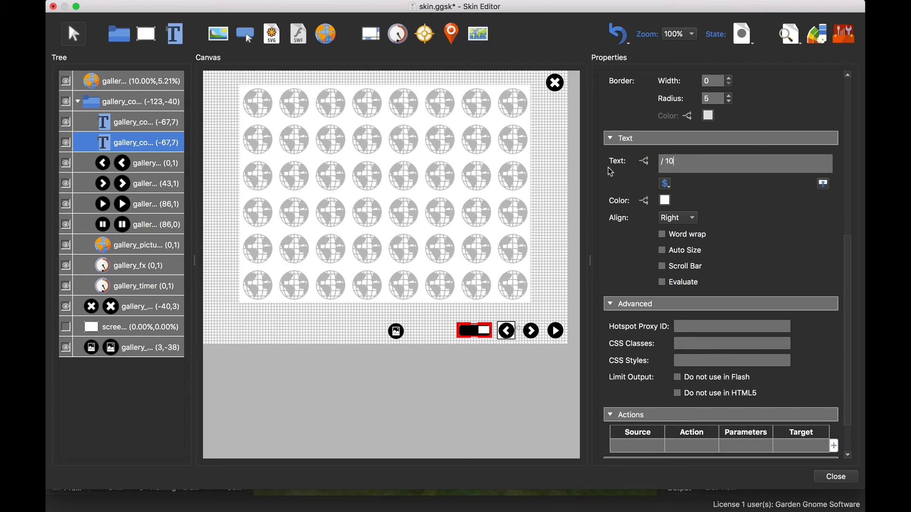
left_click(531, 330)
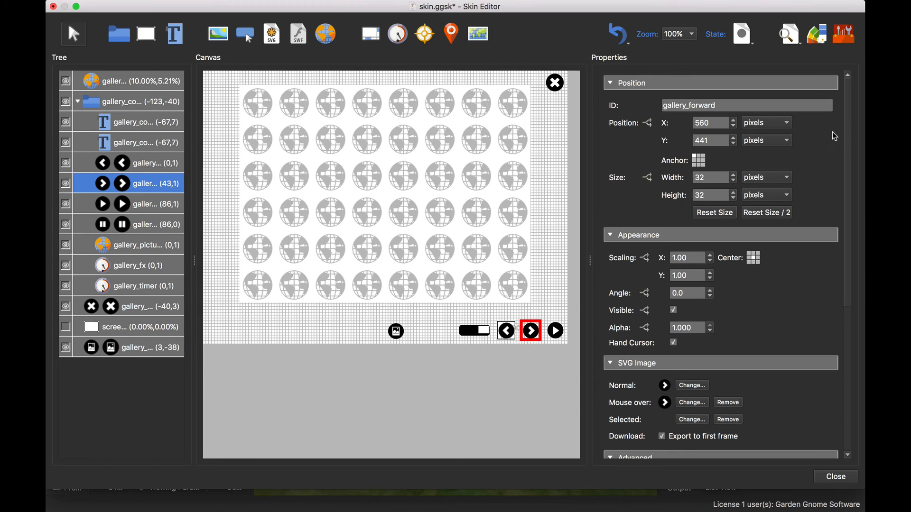
Step: Set the Mod(%) action value to 10 on both gallery_forward and gallery_backward
scroll("down", 3)
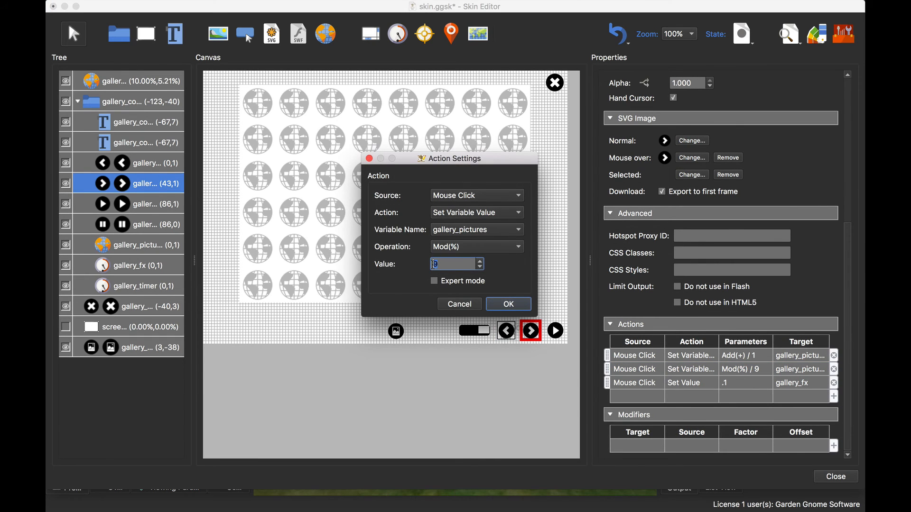
left_click(507, 304)
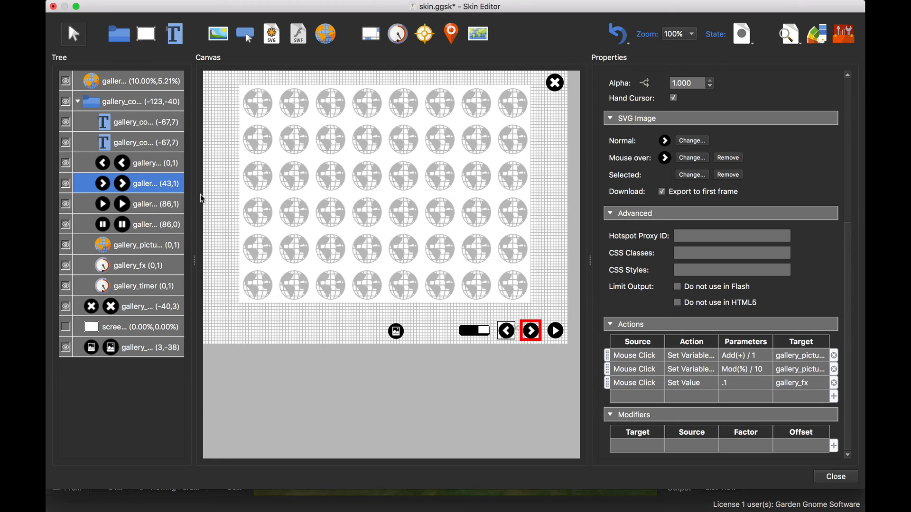
left_click(506, 330)
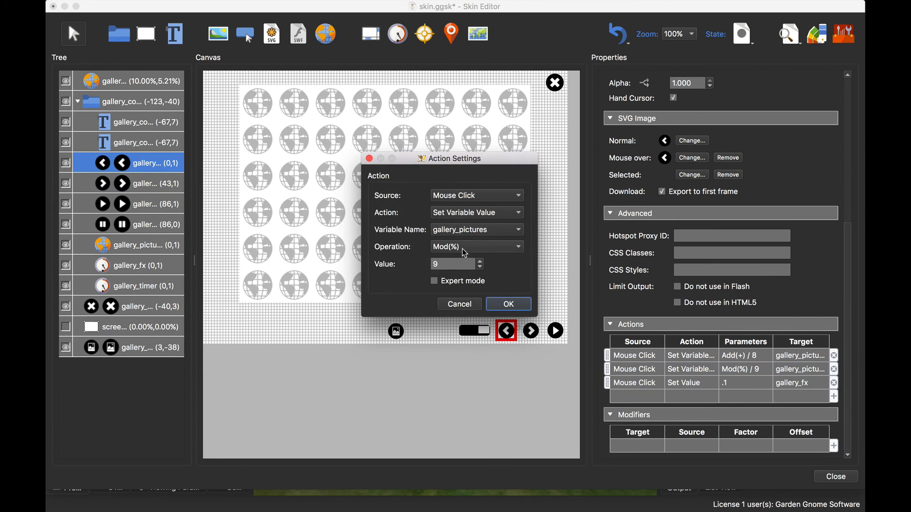
type("10")
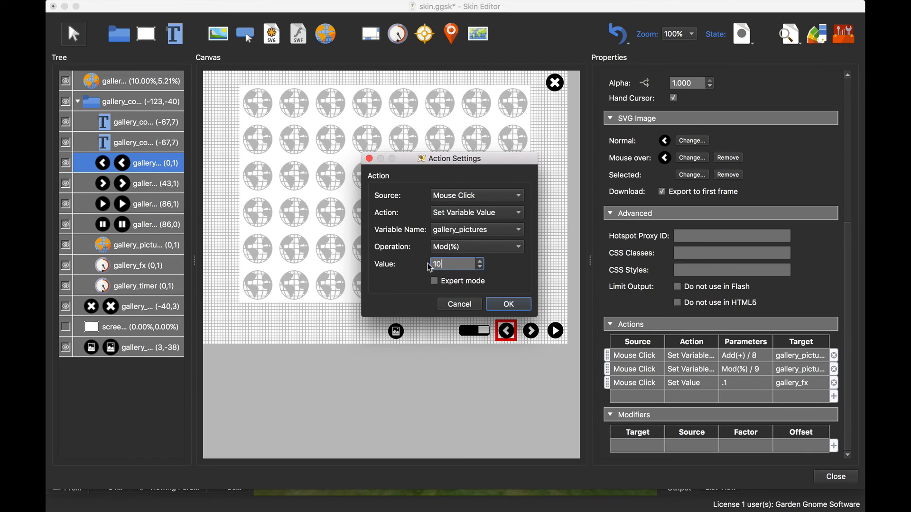
left_click(507, 304)
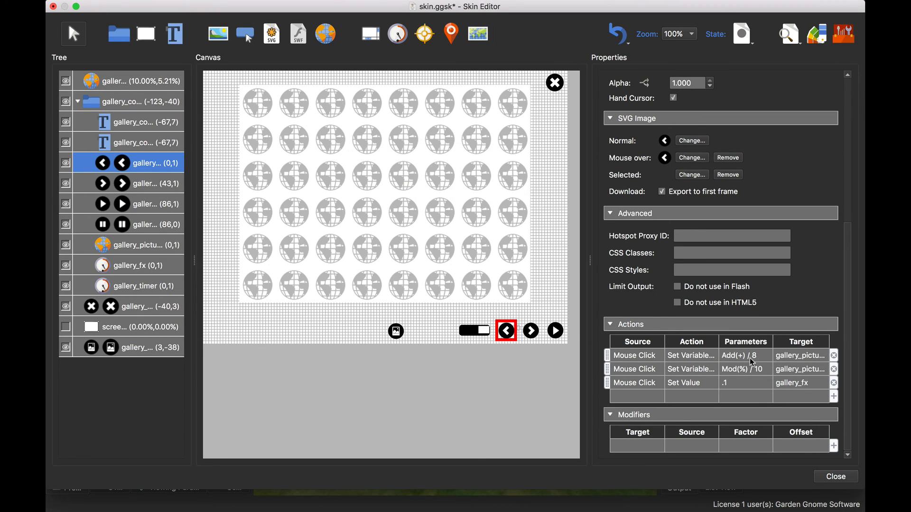
Step: Set gallery_backward's Add(+) value to 9, save the skin and overwrite pano.xml
double_click(634, 354)
type("9")
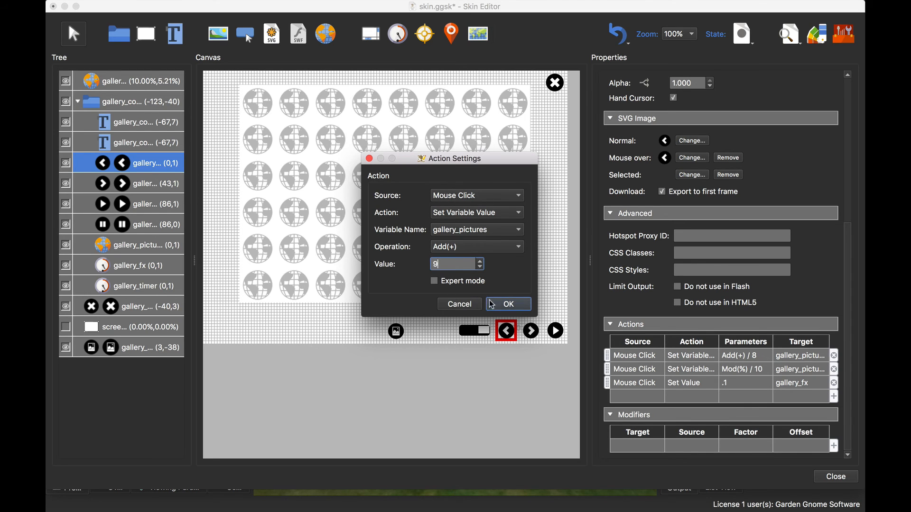
left_click(508, 303)
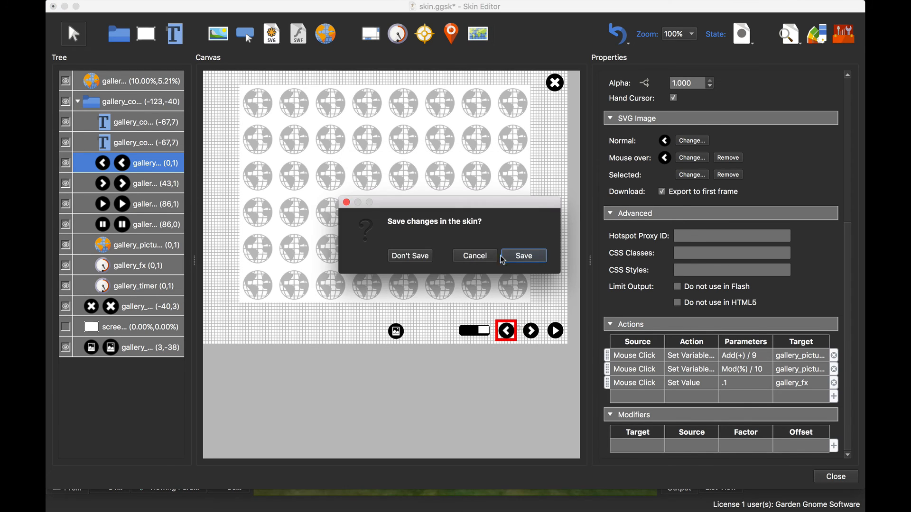
left_click(523, 256)
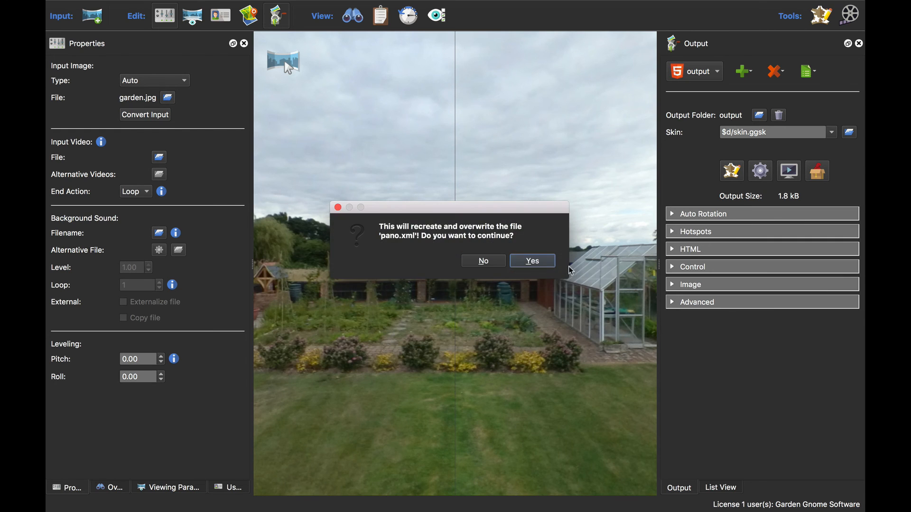
left_click(532, 260)
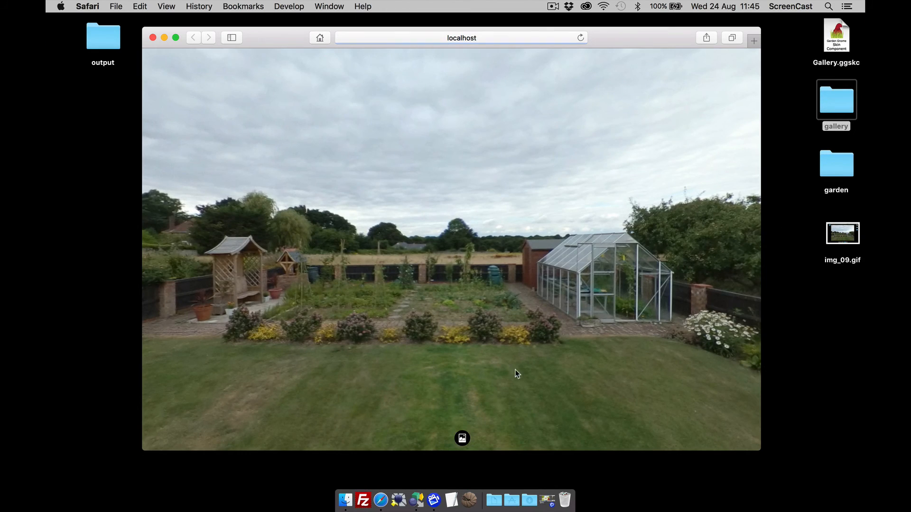
Step: Verify the gallery wraps from 1/10 back to 10/10 and forward to 1/10, then close Safari's window
left_click(462, 438)
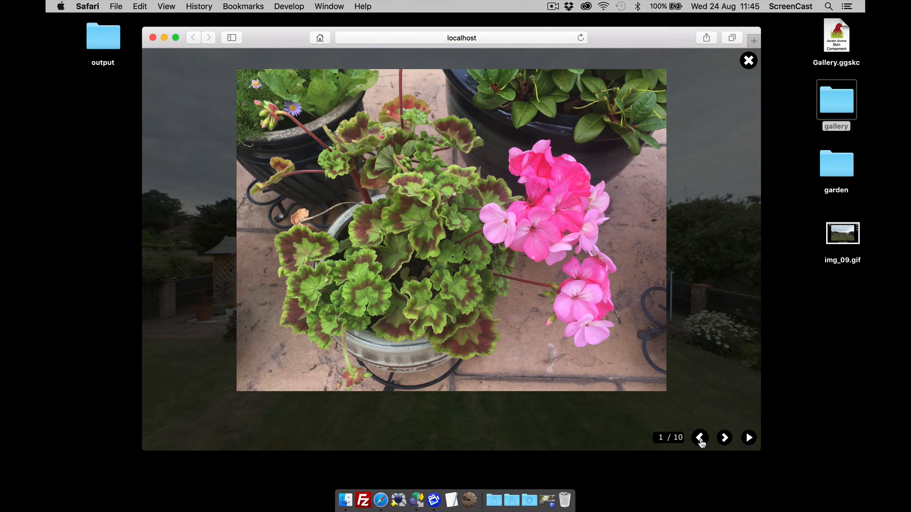
left_click(701, 437)
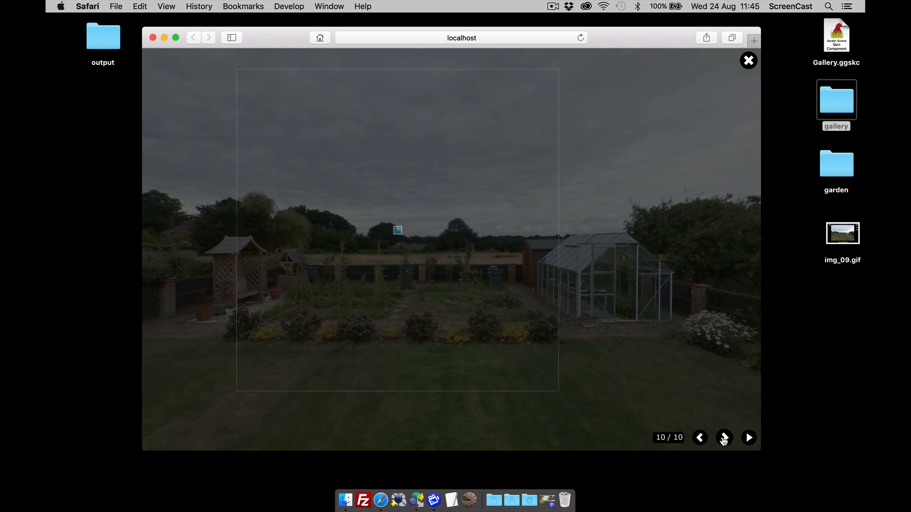
left_click(724, 438)
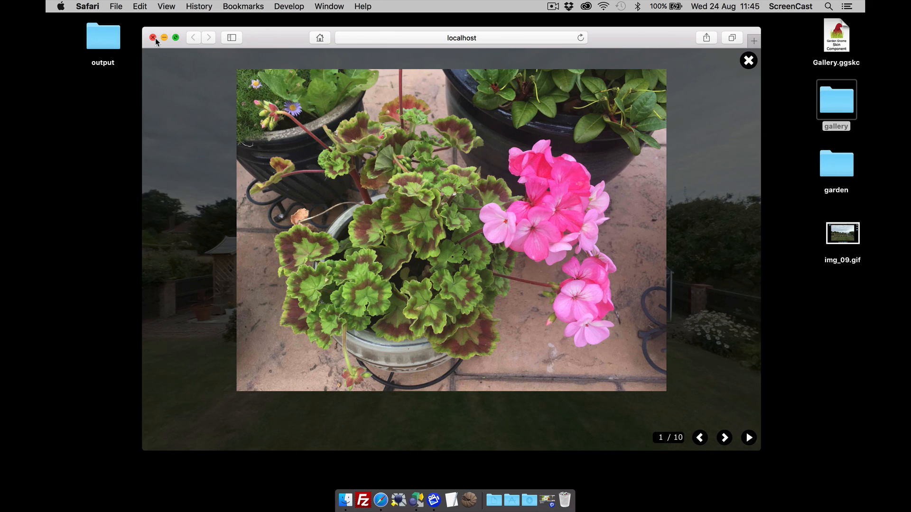
left_click(153, 38)
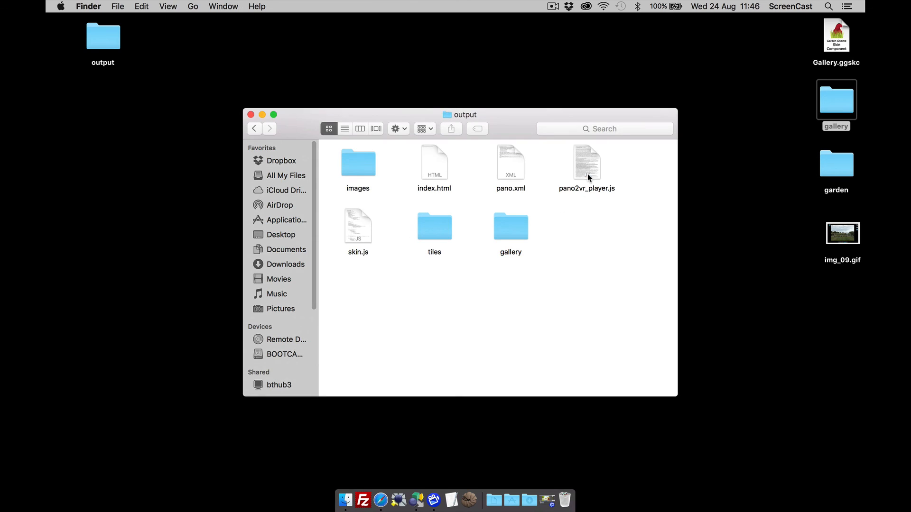
Step: Launch index.html from the output folder to reopen the tour in Safari
double_click(510, 226)
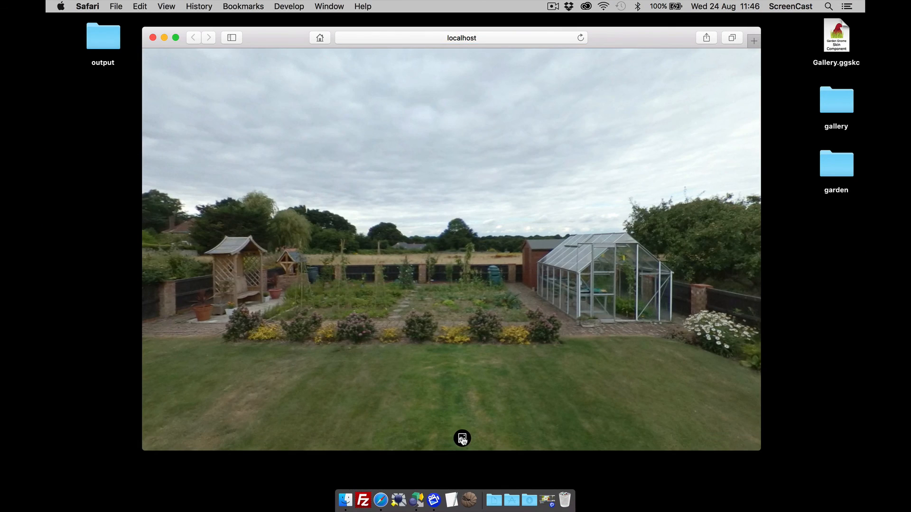
Step: Step the gallery back to 9/10 showing the img_09 dog GIF, then forward to 10/10
left_click(462, 438)
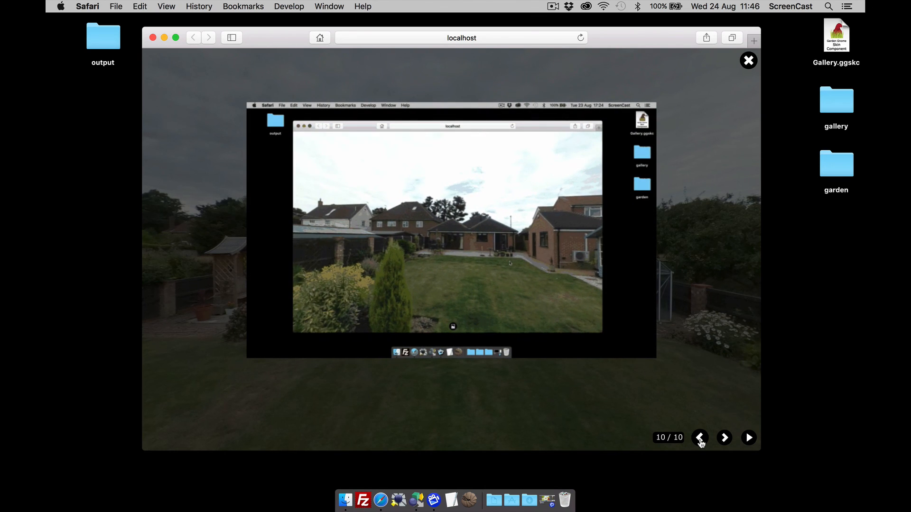
left_click(700, 438)
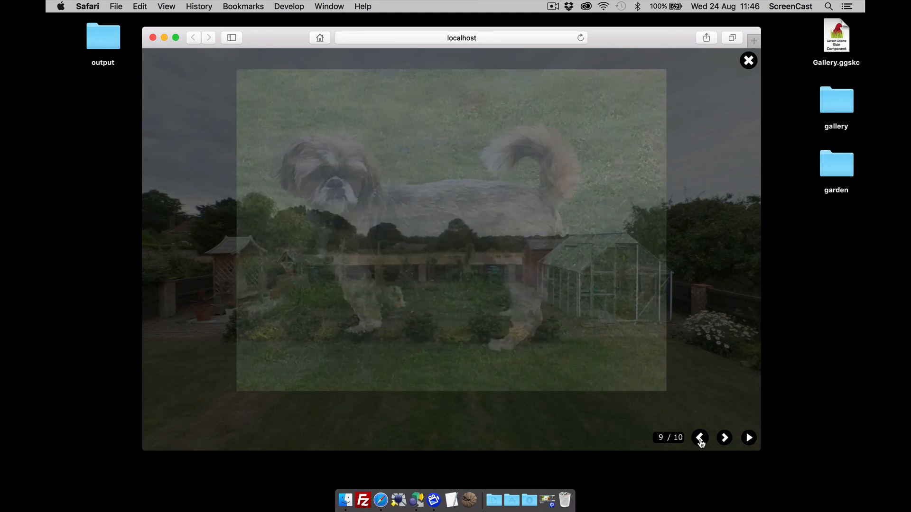
left_click(724, 438)
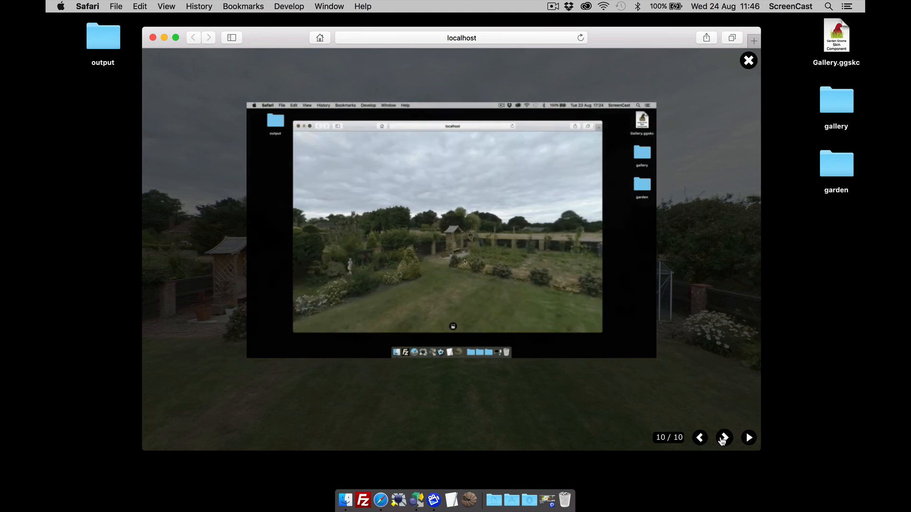